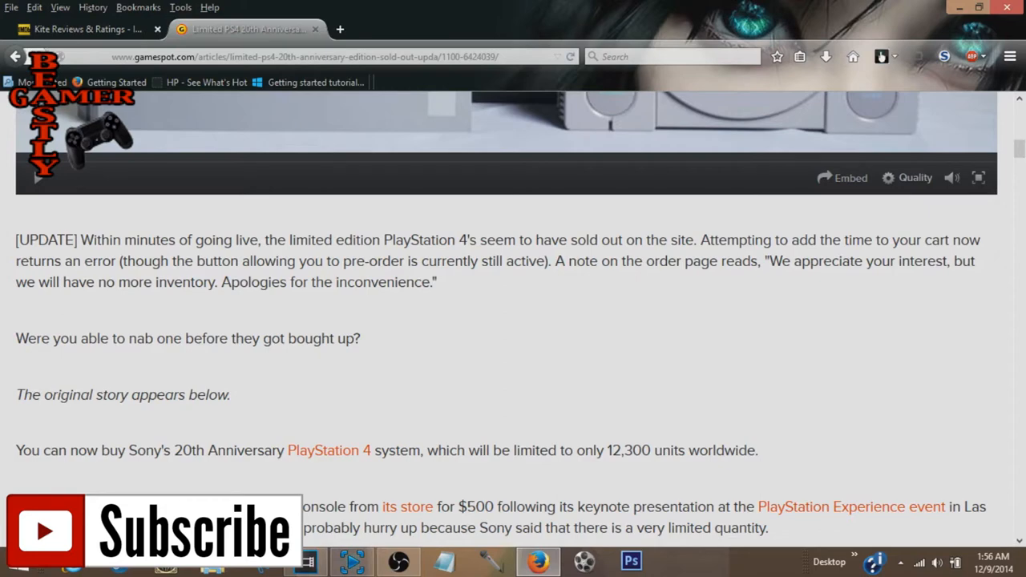
Step: Scroll down through the 20th anniversary PS4 search results
scroll(down, 3)
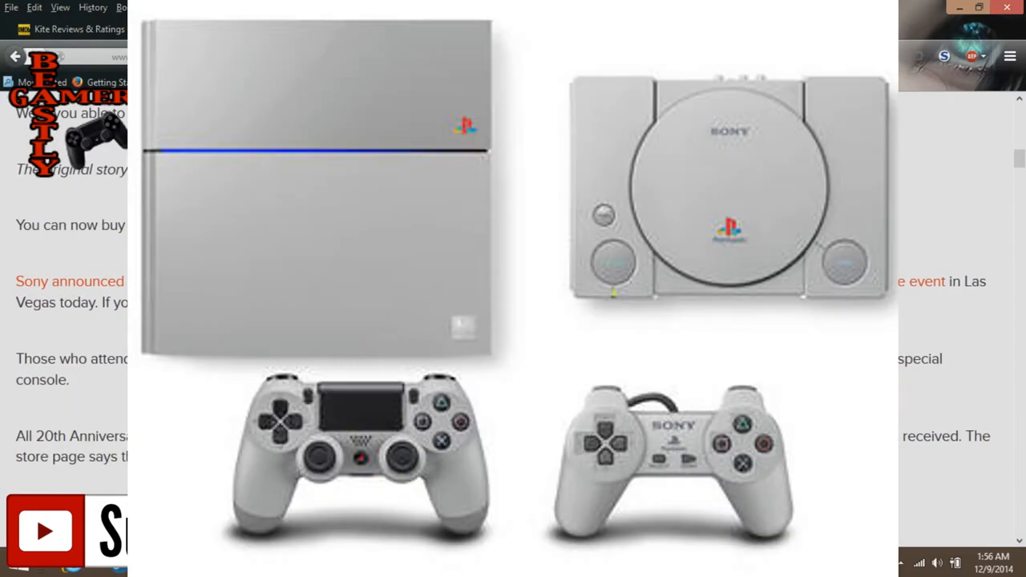
scroll(down, 3)
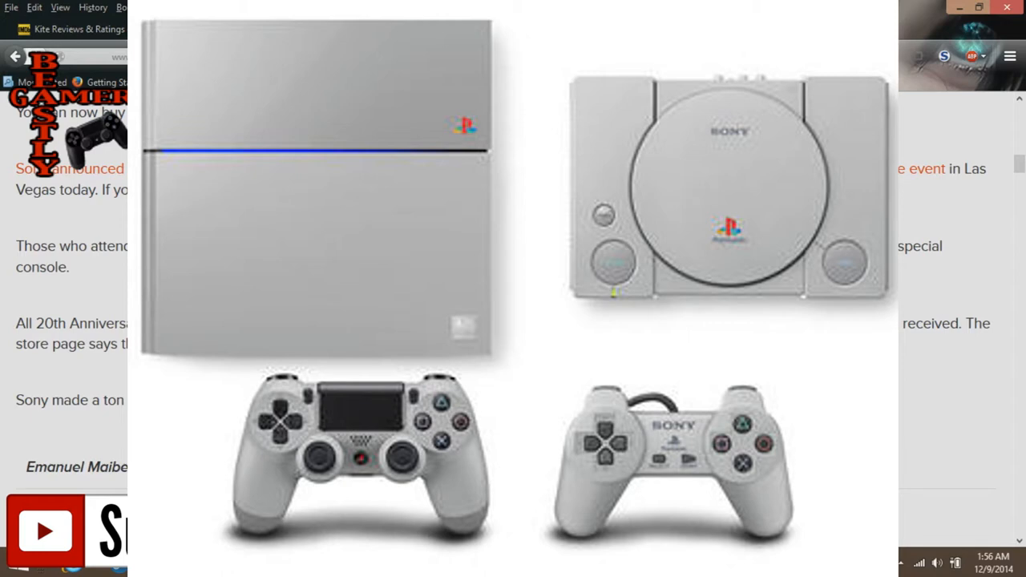
scroll(down, 3)
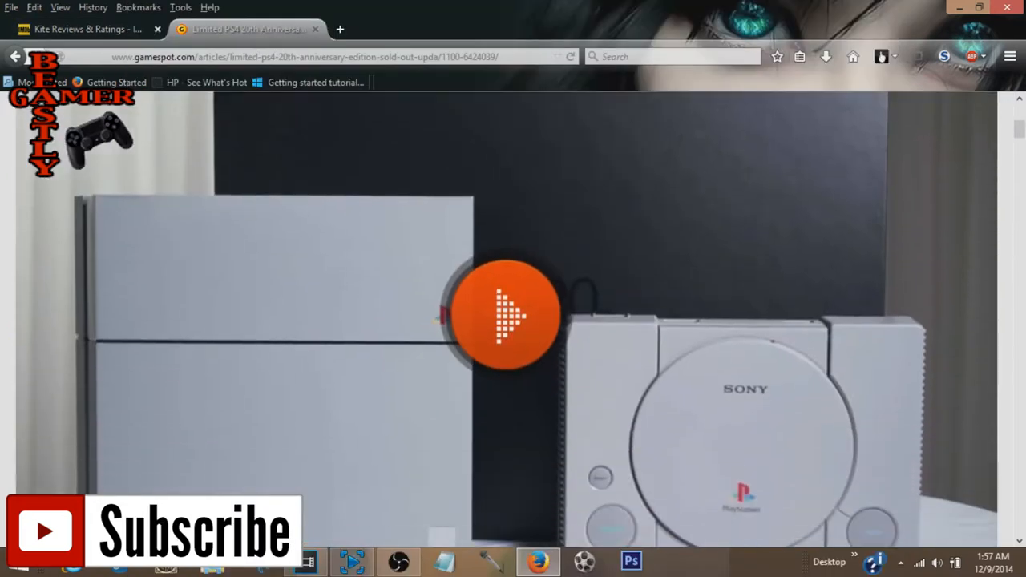
scroll(down, 3)
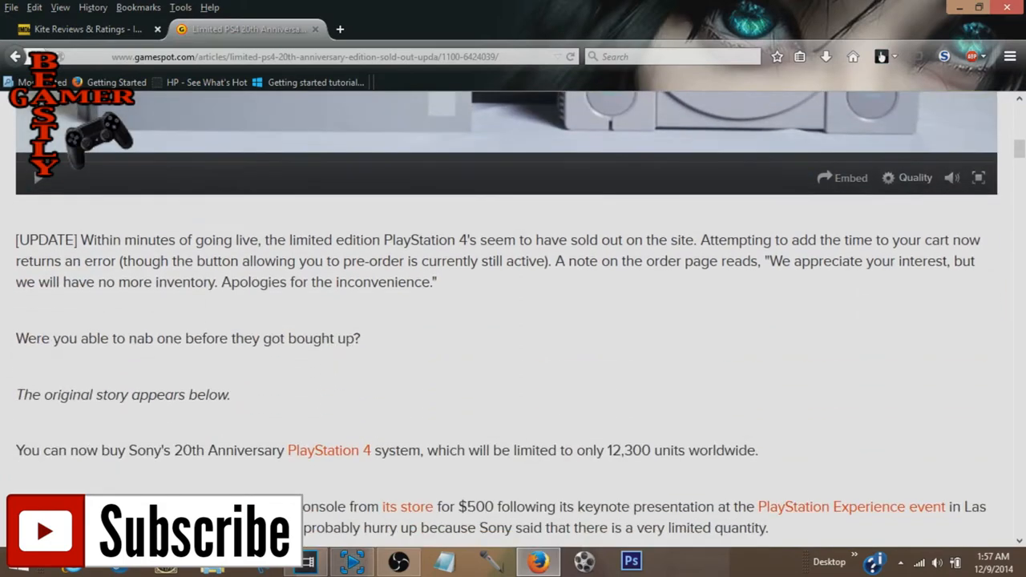
scroll(down, 3)
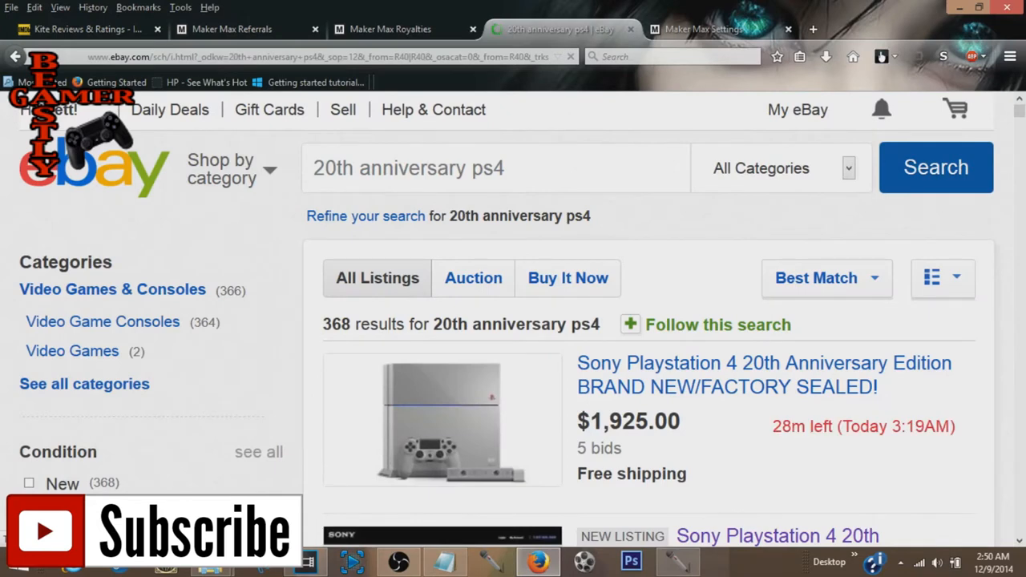
mouse_move(764, 375)
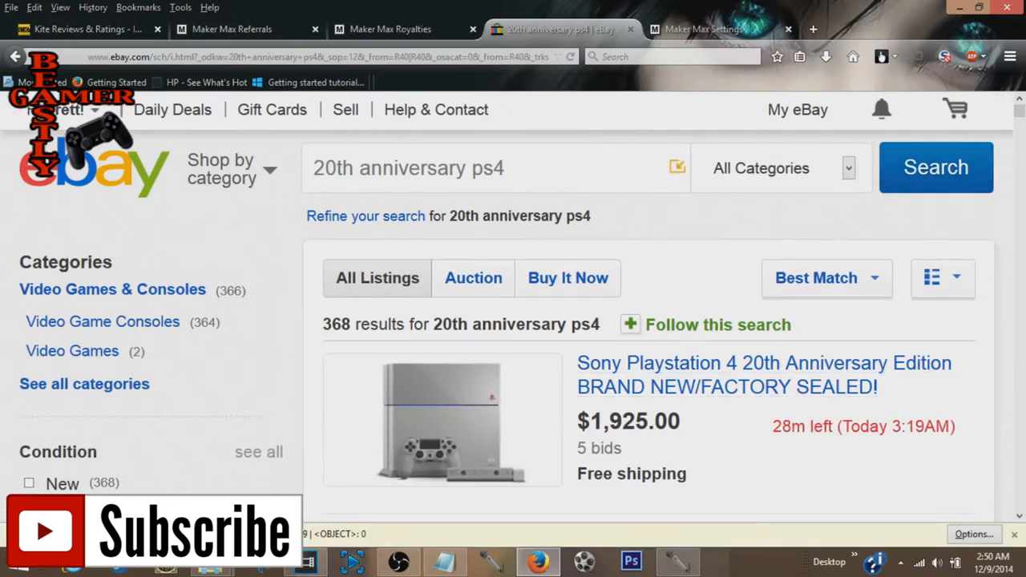
scroll(down, 3)
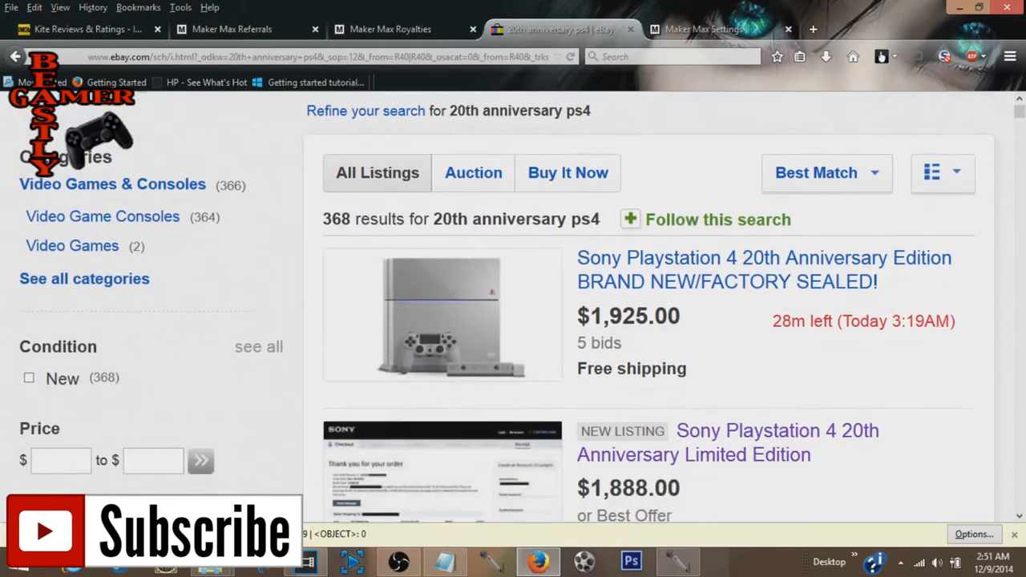
scroll(down, 3)
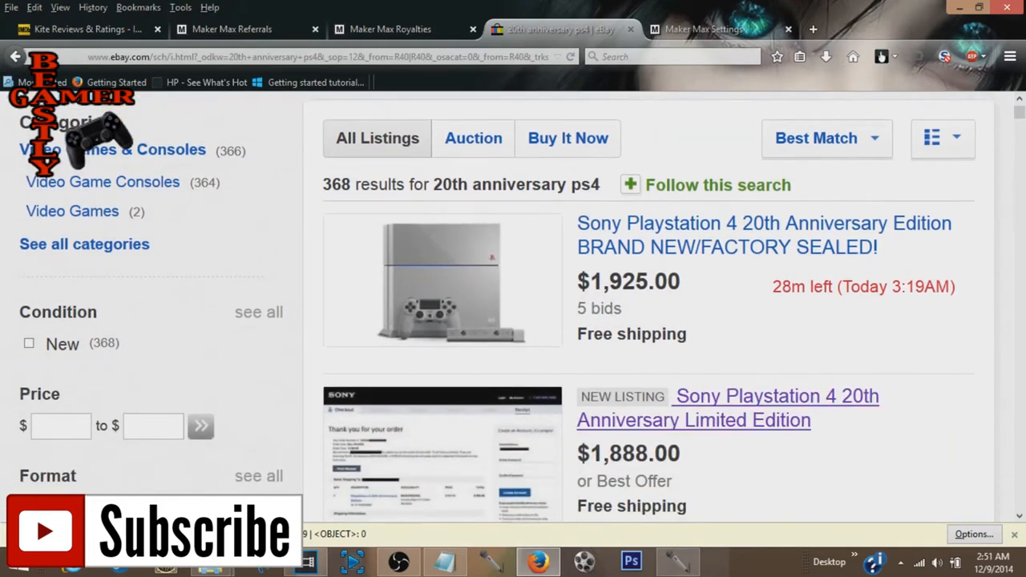
scroll(down, 3)
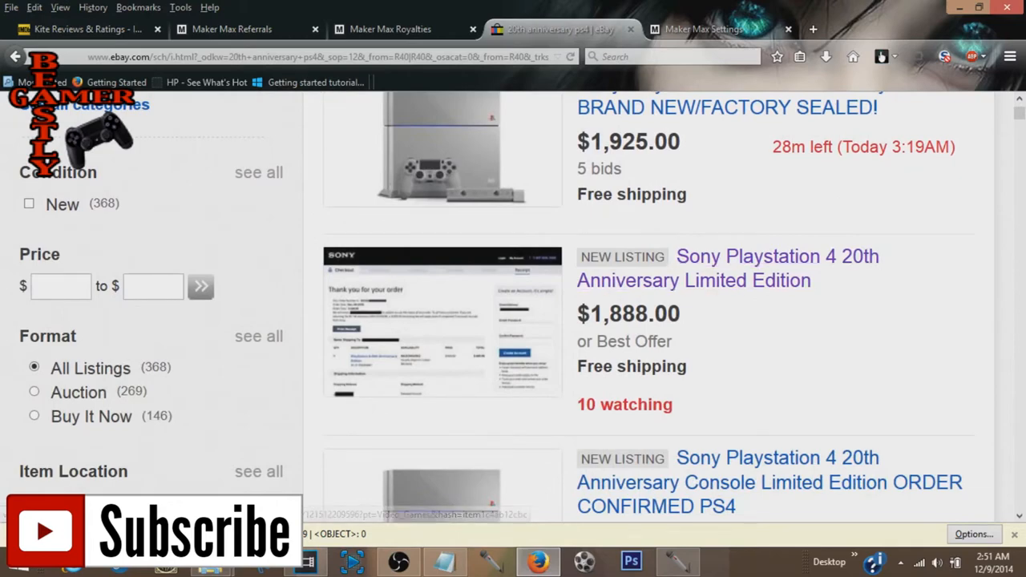
scroll(down, 3)
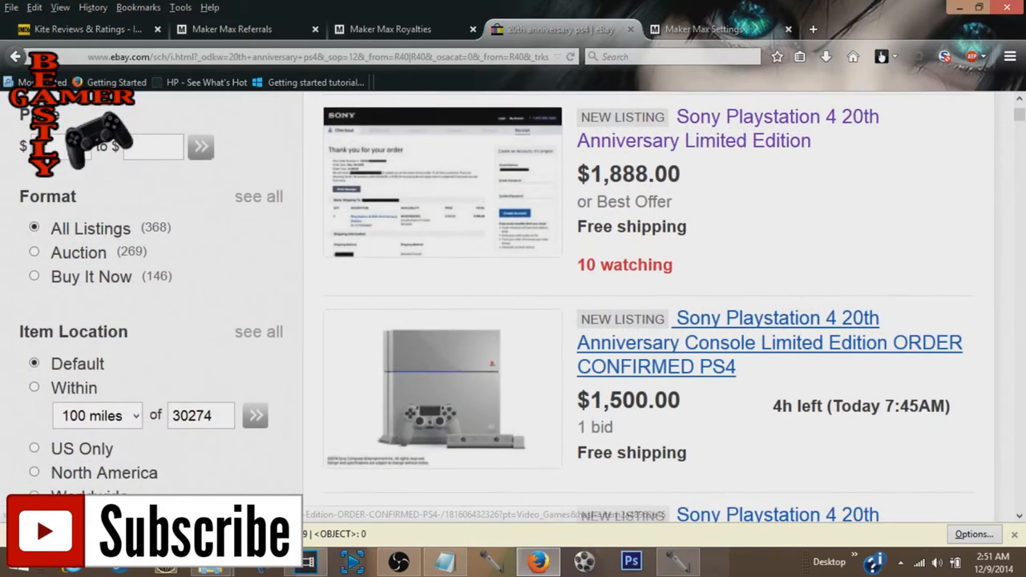
scroll(down, 3)
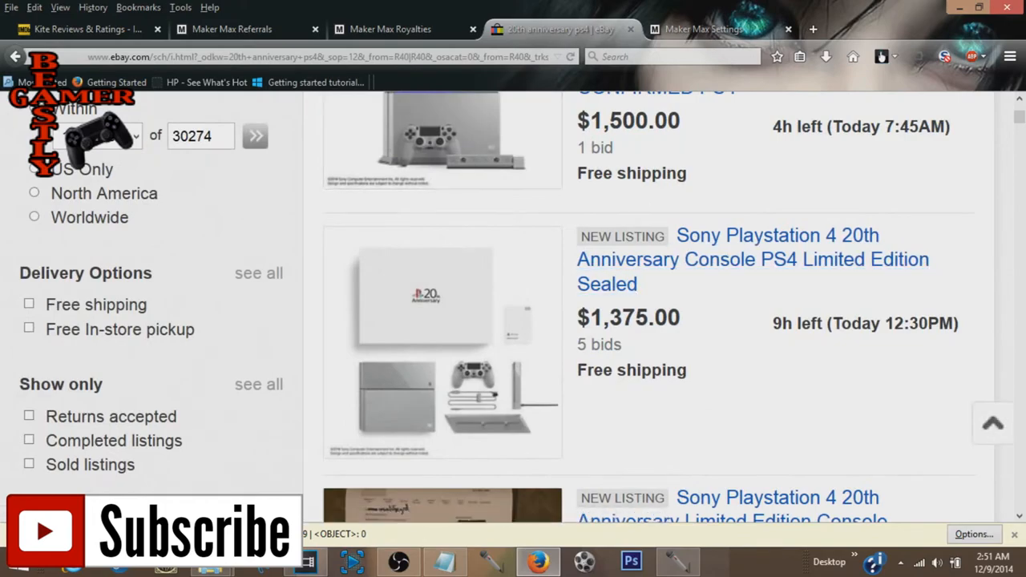
scroll(down, 3)
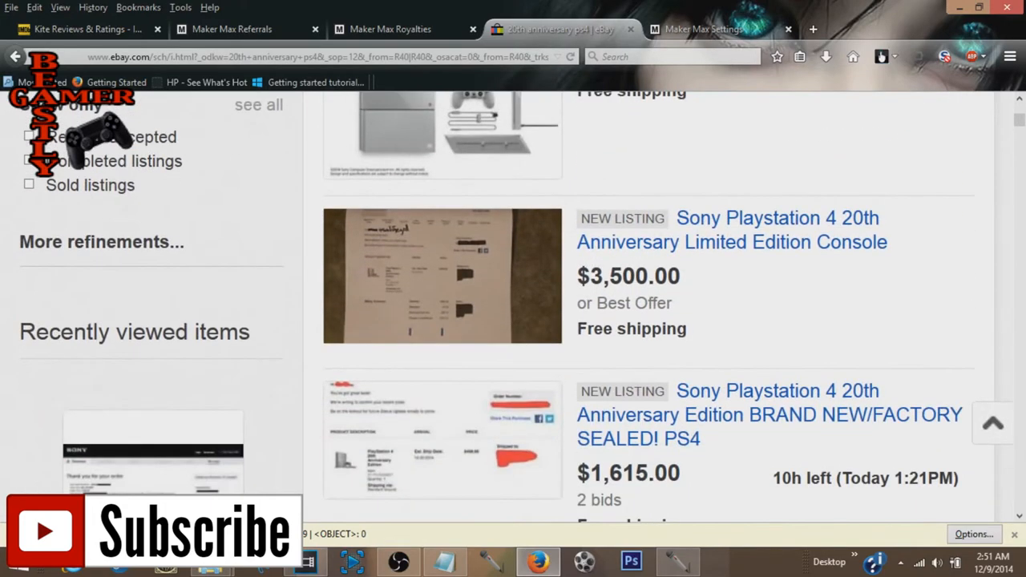
scroll(down, 3)
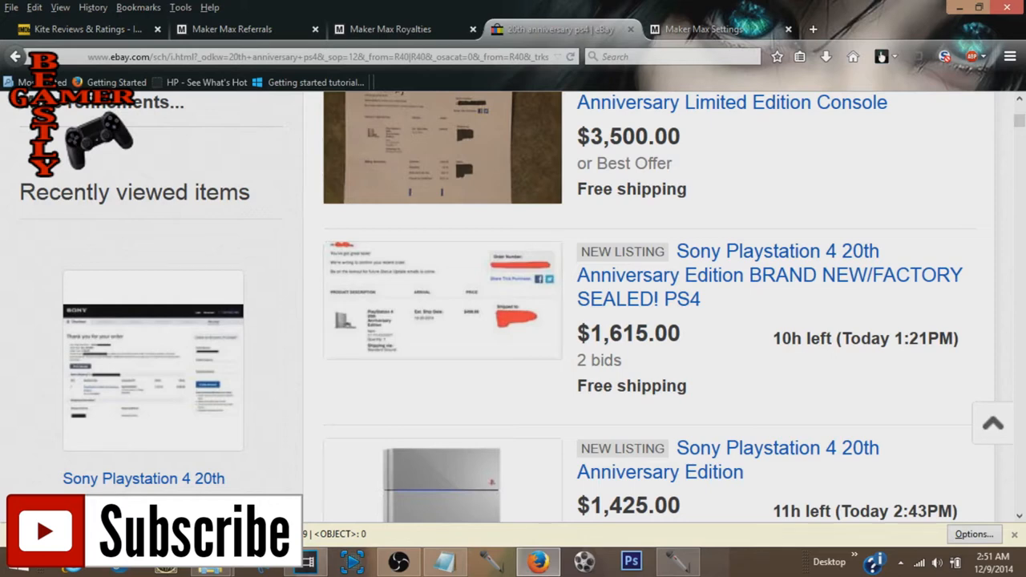
scroll(down, 3)
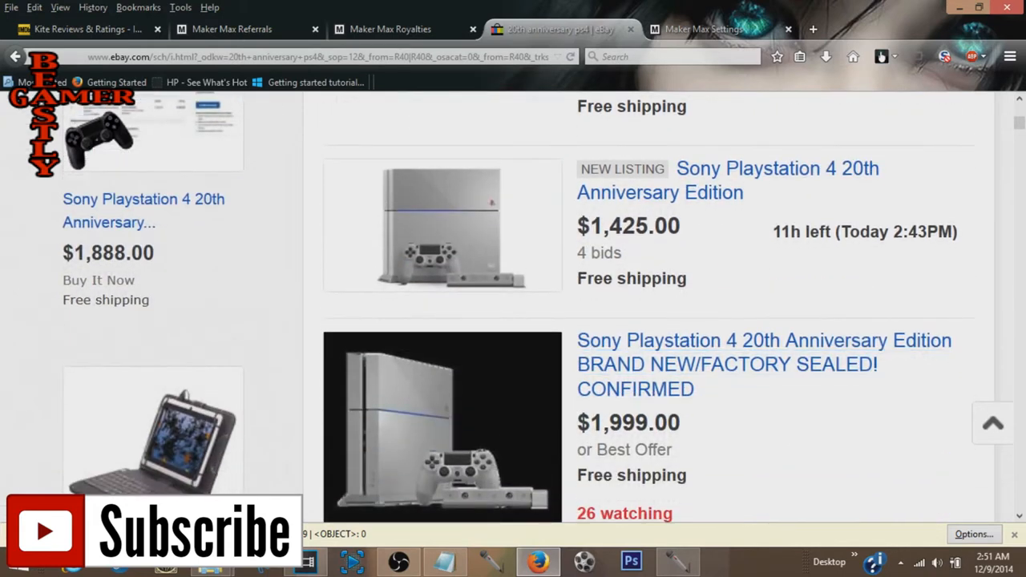
scroll(down, 3)
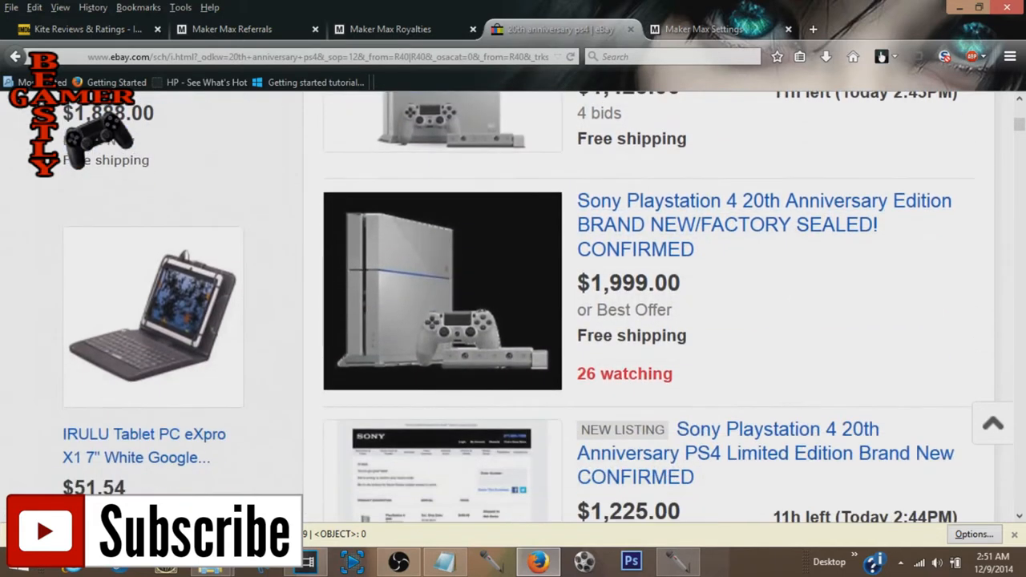
scroll(down, 3)
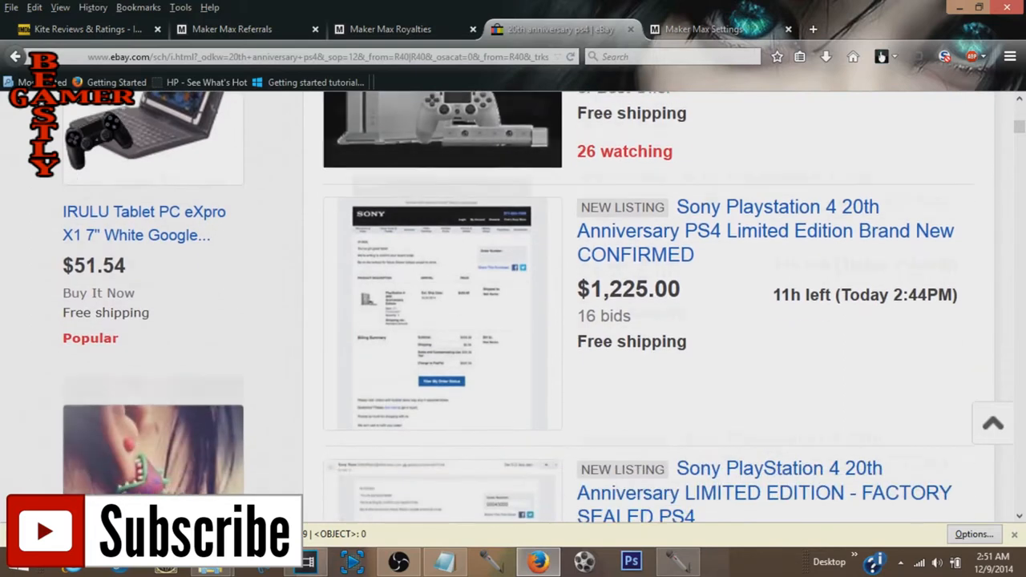
scroll(down, 3)
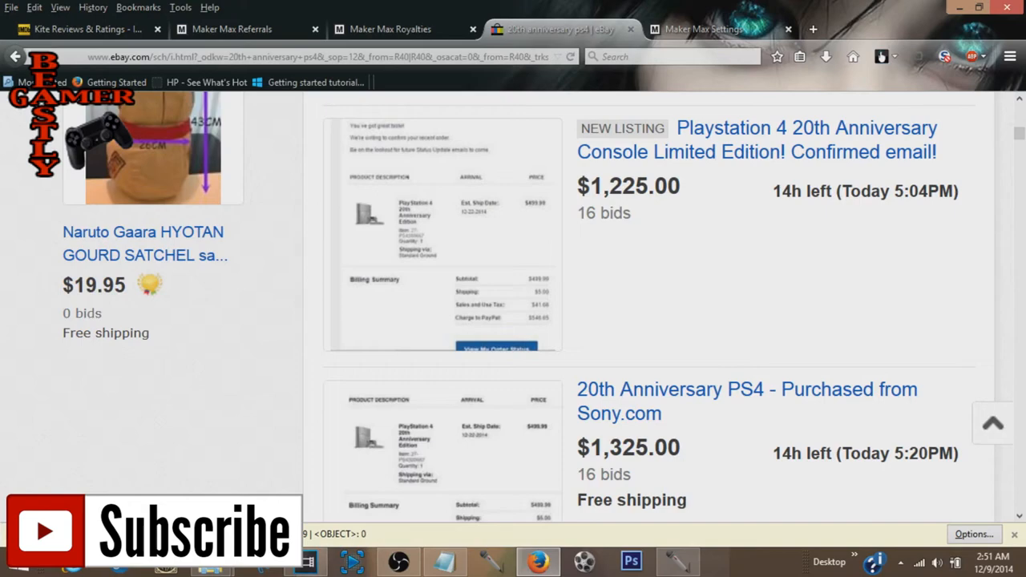
scroll(down, 3)
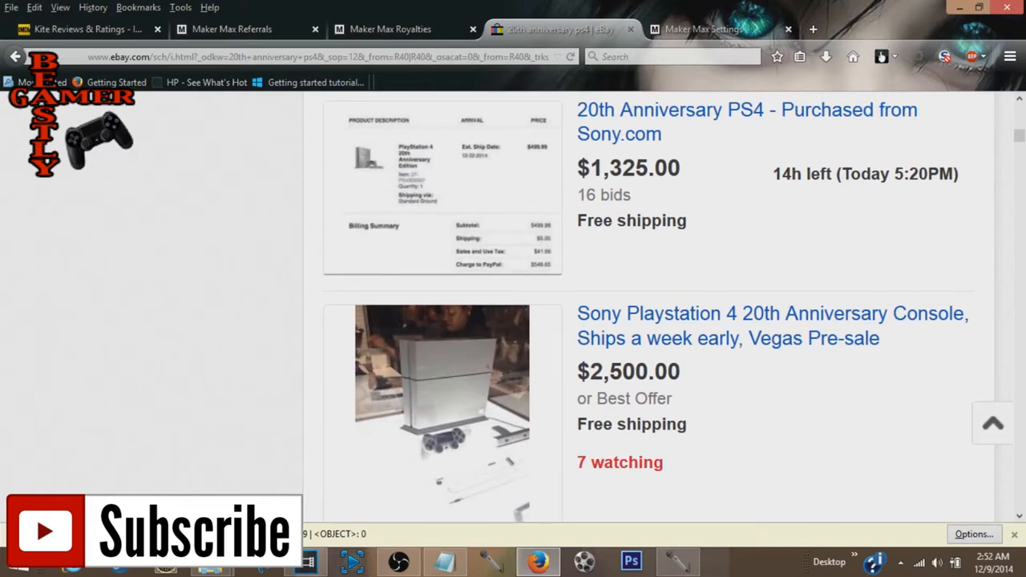
scroll(down, 3)
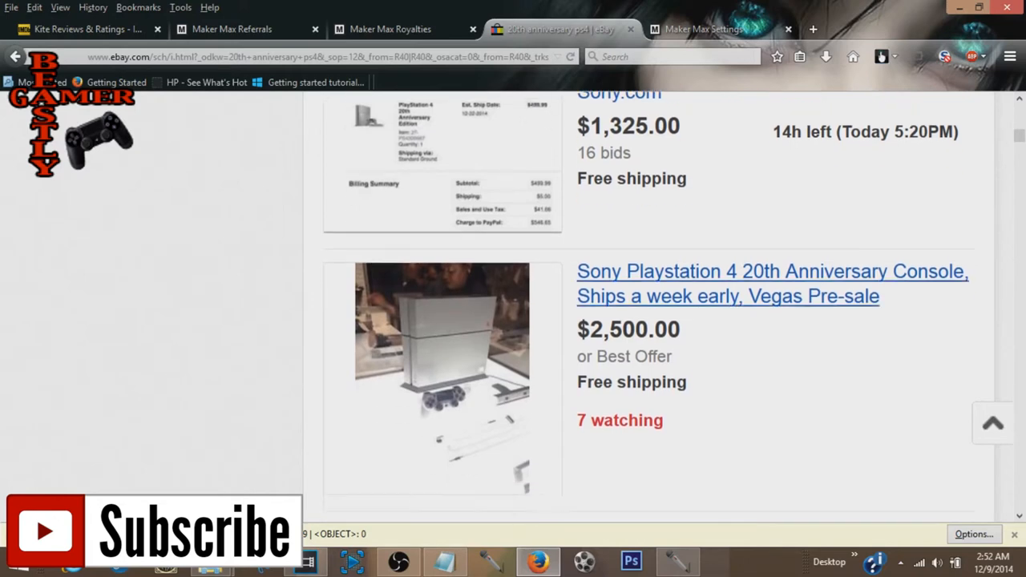
scroll(down, 3)
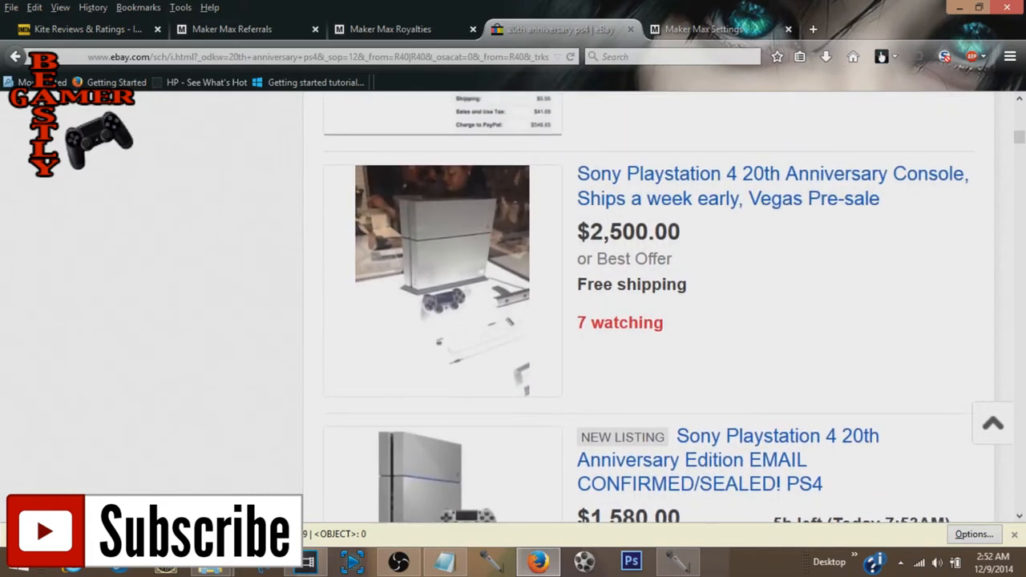
scroll(down, 3)
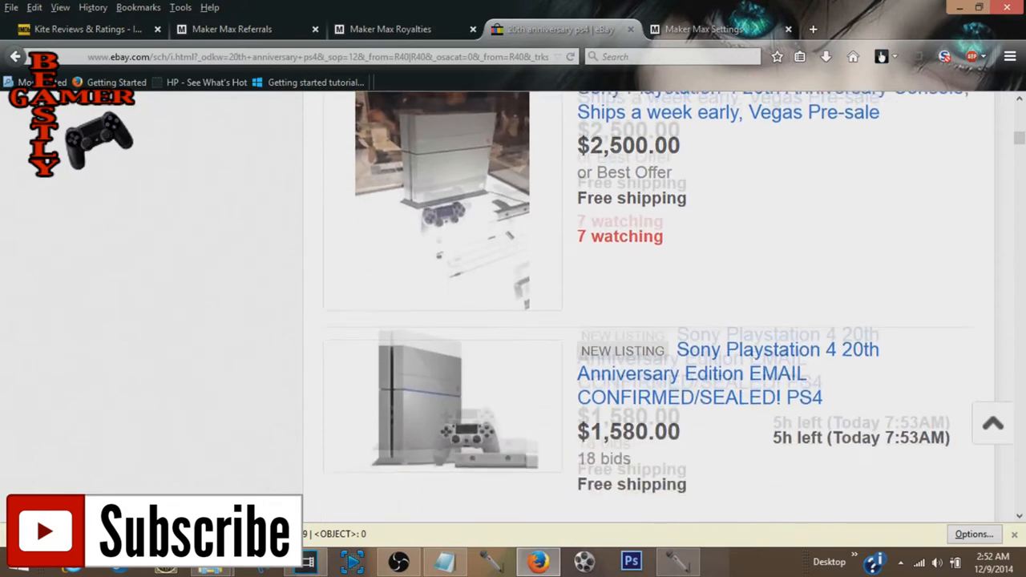
scroll(down, 3)
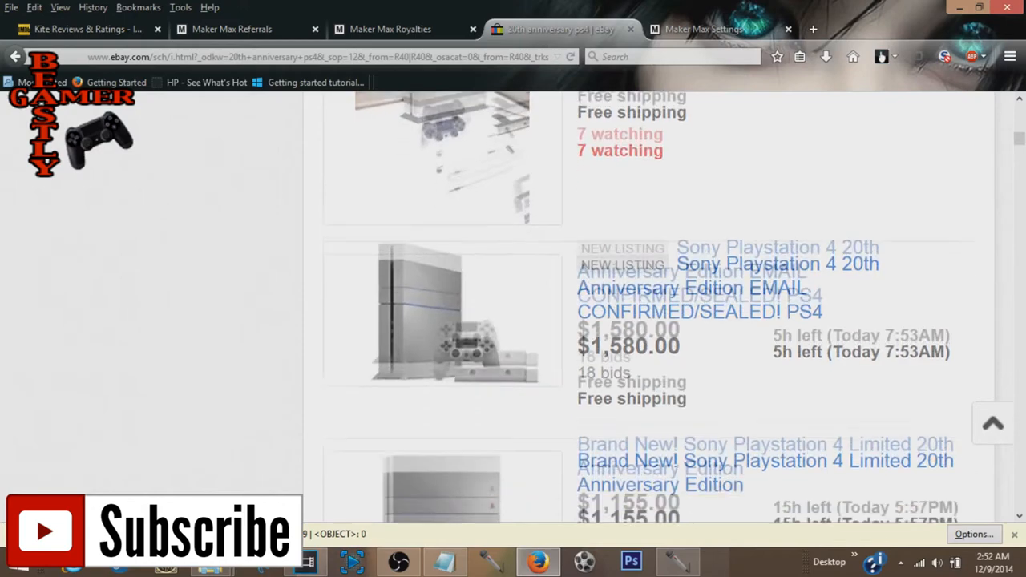
scroll(down, 3)
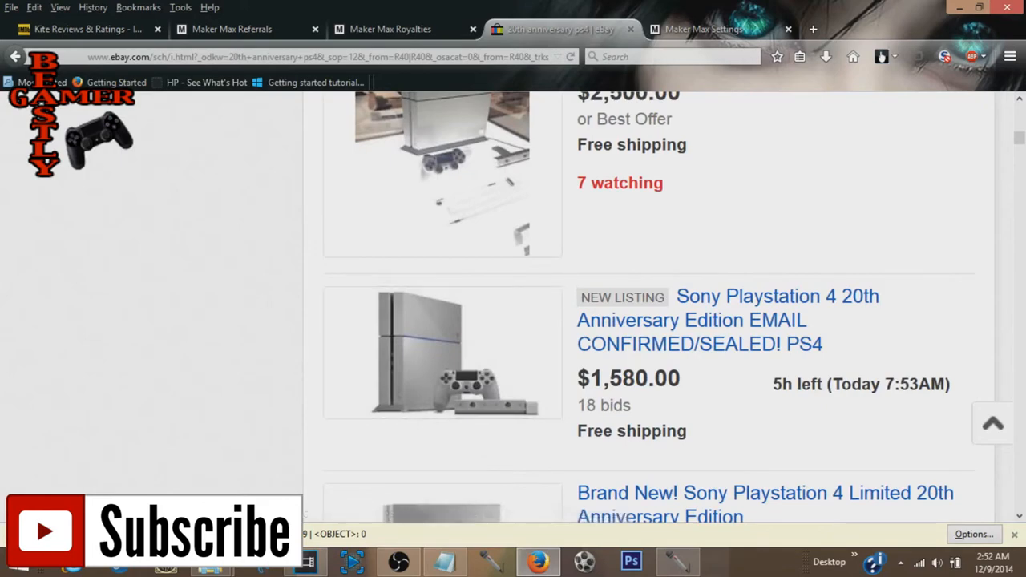
scroll(down, 3)
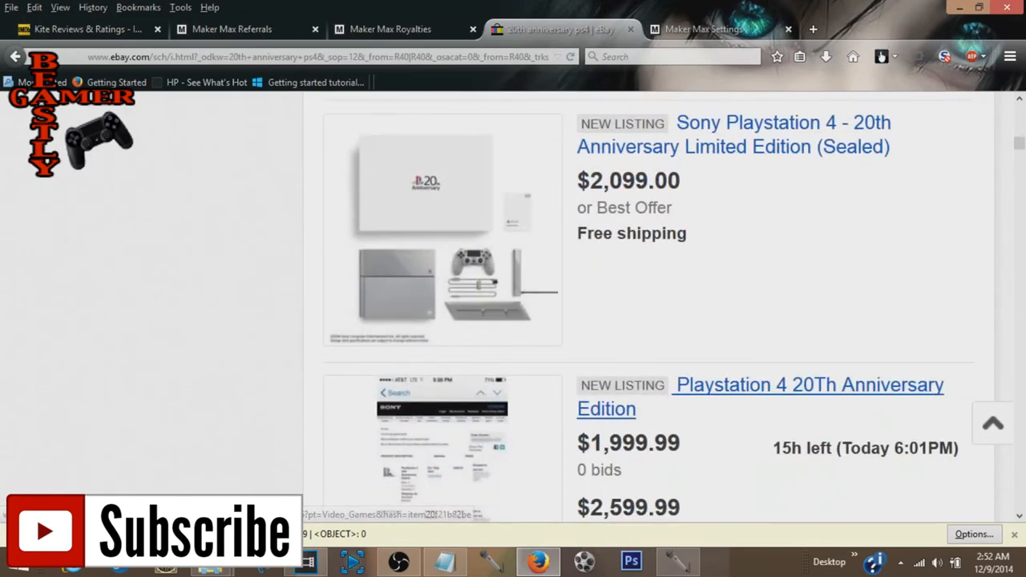
scroll(down, 3)
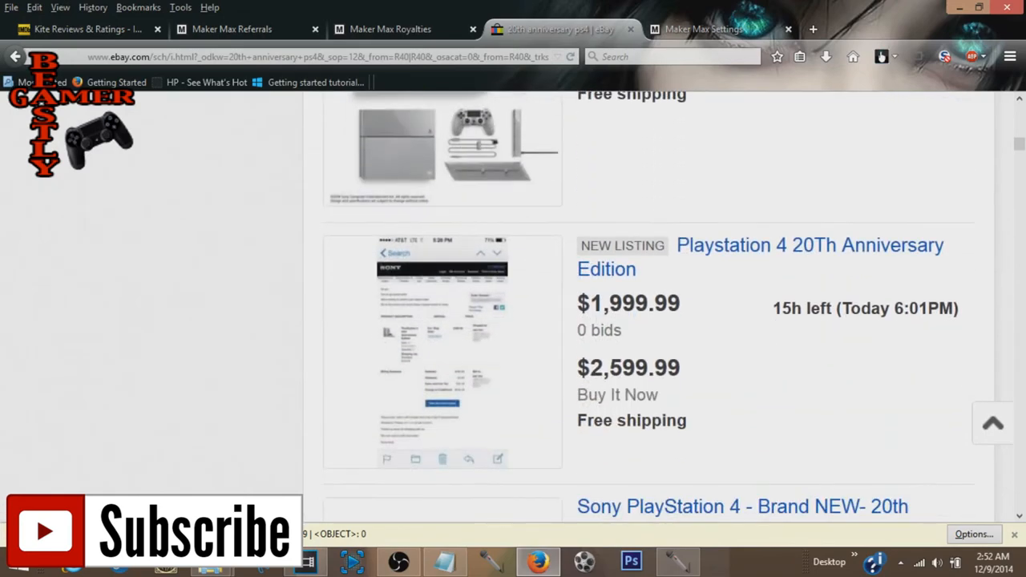
scroll(down, 3)
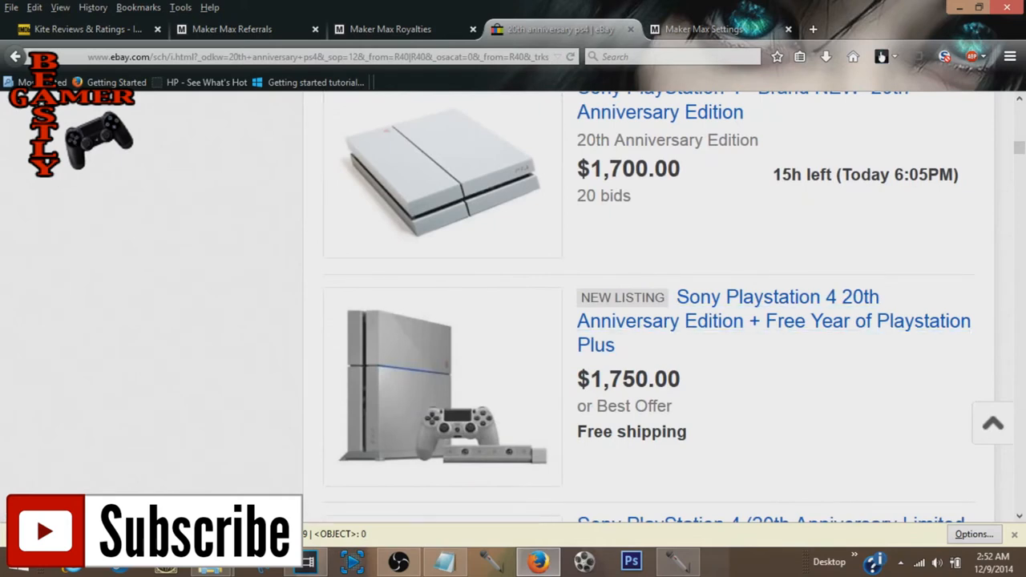
scroll(down, 3)
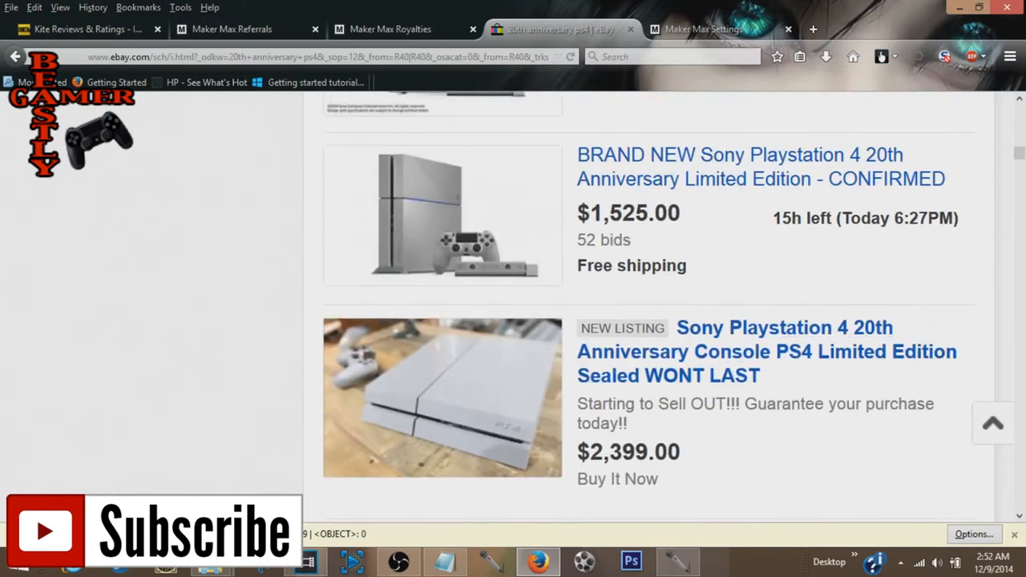
double_click(607, 240)
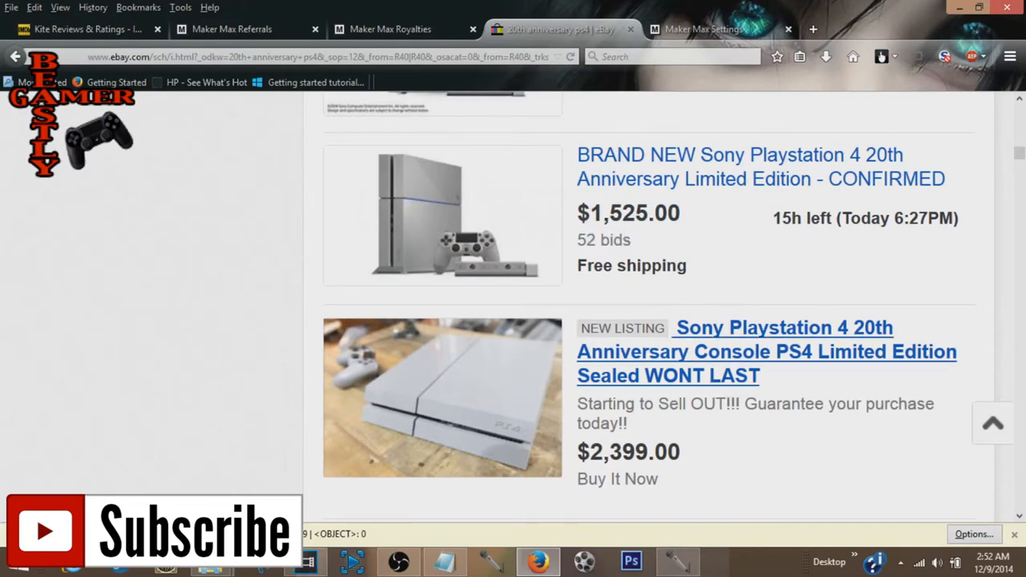
scroll(down, 3)
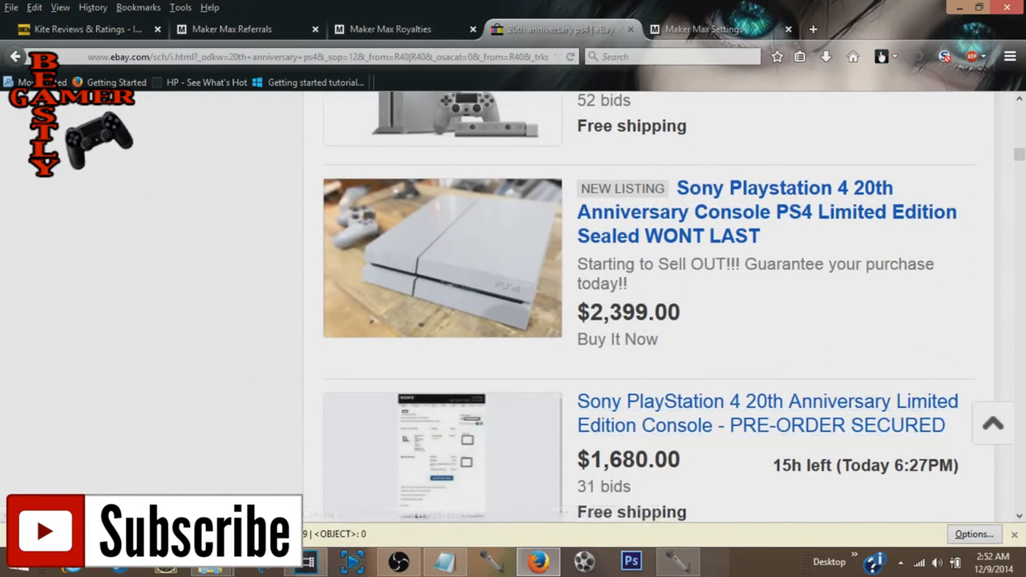
scroll(down, 3)
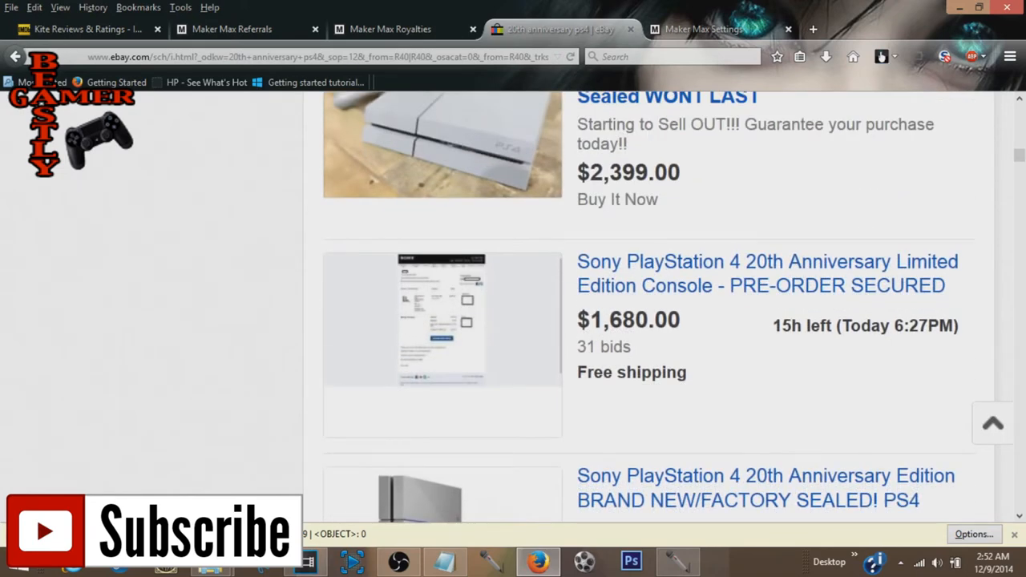
Step: Highlight a listing's $1,680.00 price, 31 bids and 46 watching count
drag(581, 319, 639, 346)
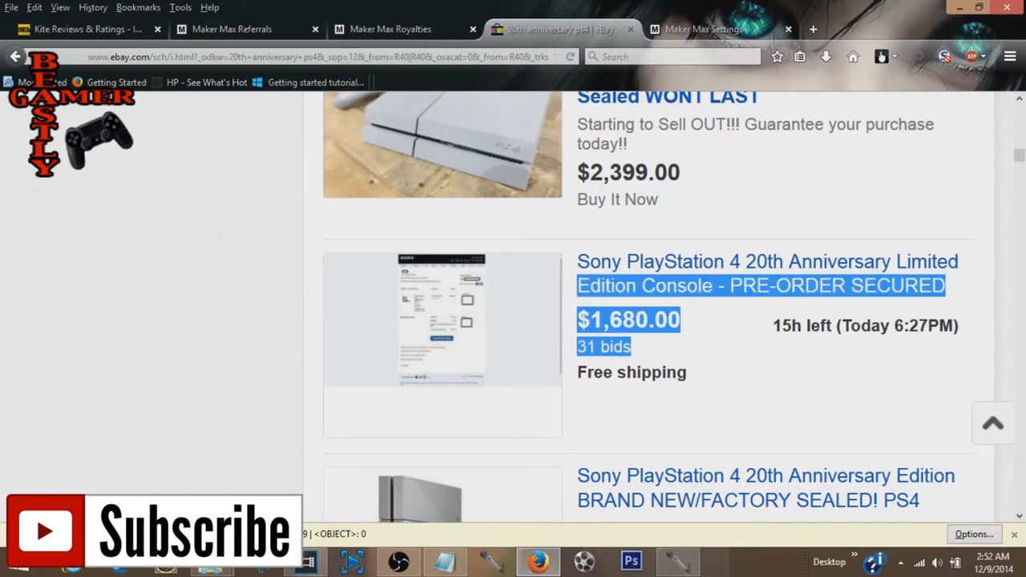
scroll(down, 3)
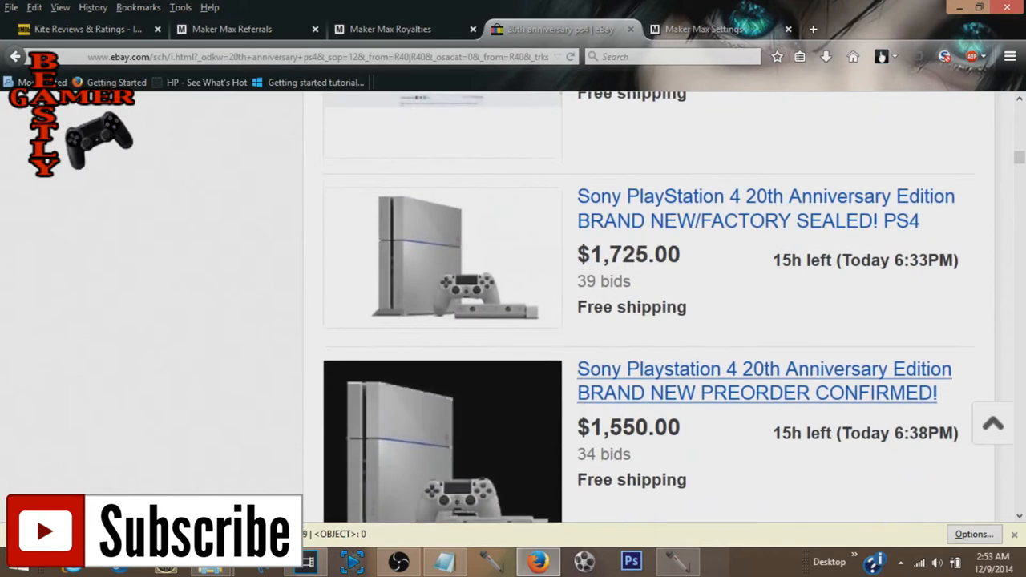
scroll(down, 3)
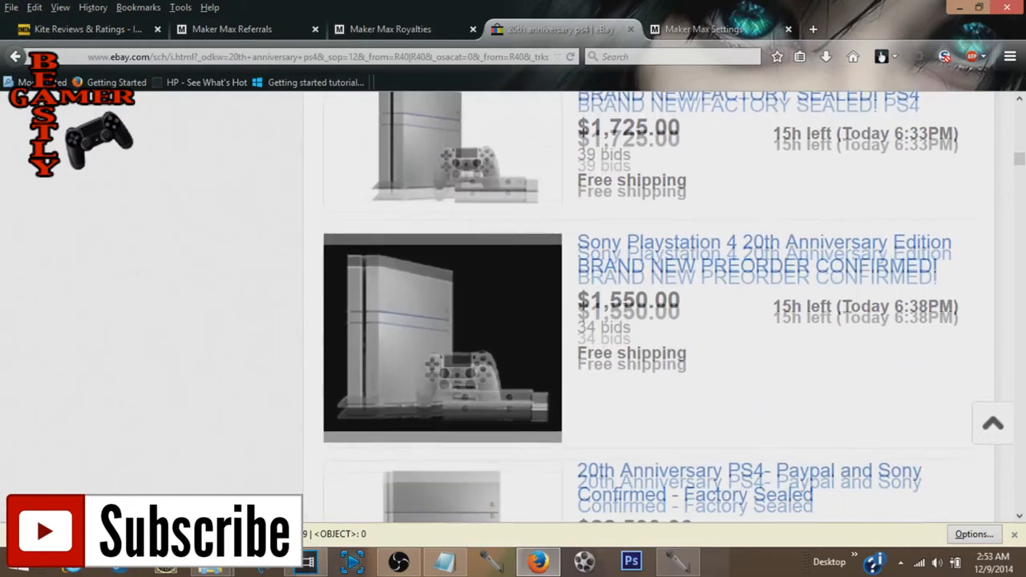
scroll(down, 3)
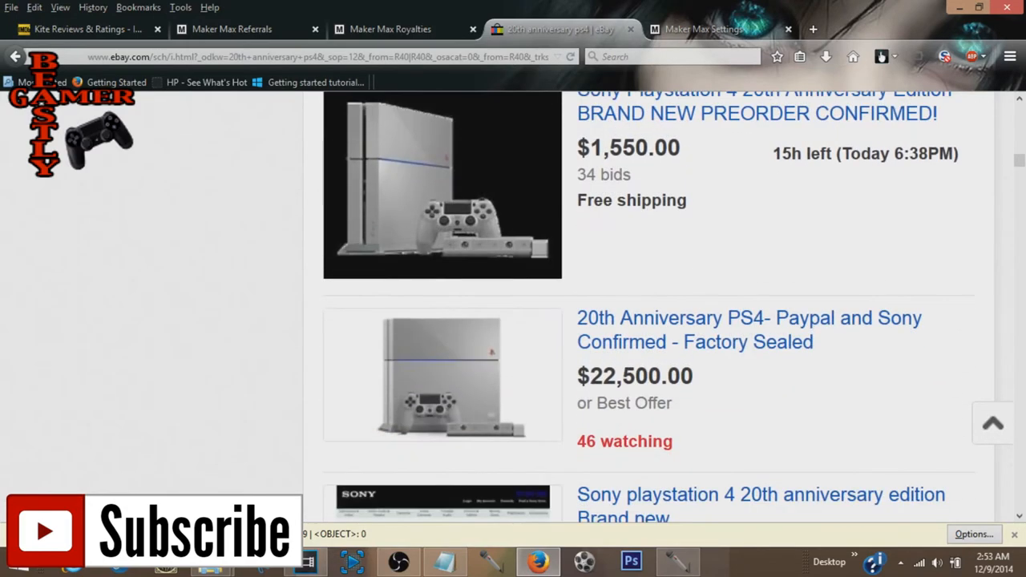
scroll(down, 3)
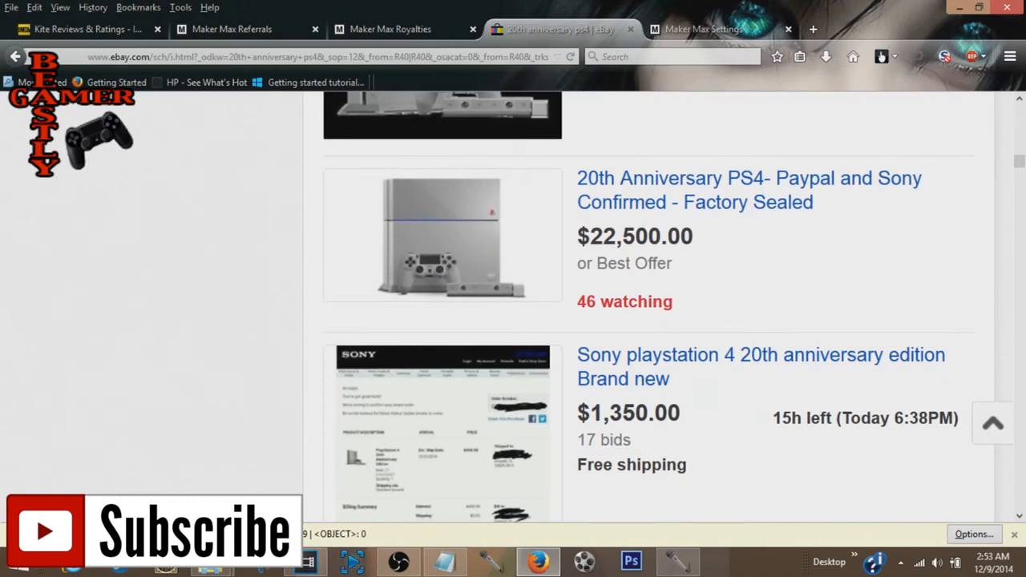
double_click(587, 302)
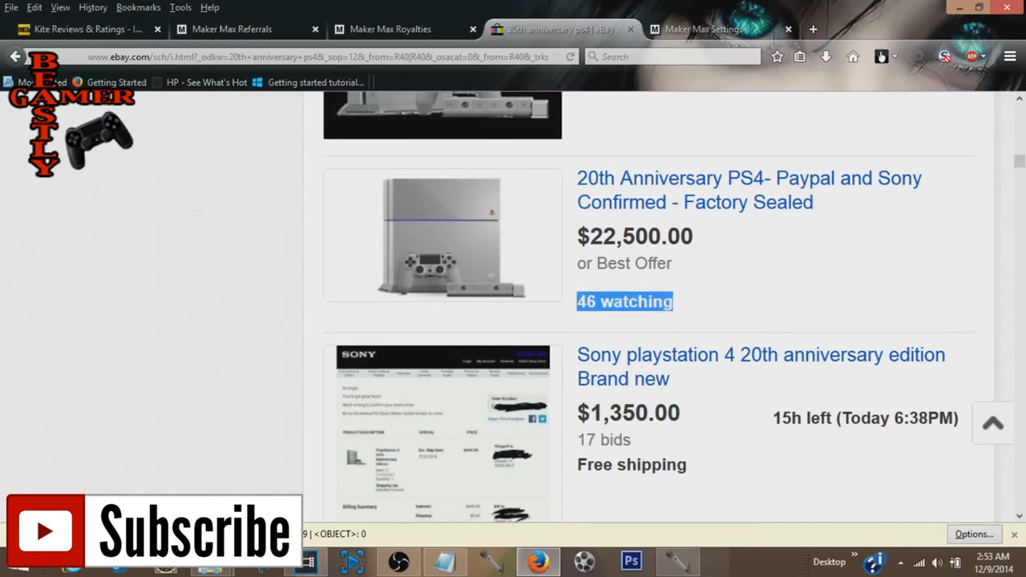
scroll(down, 3)
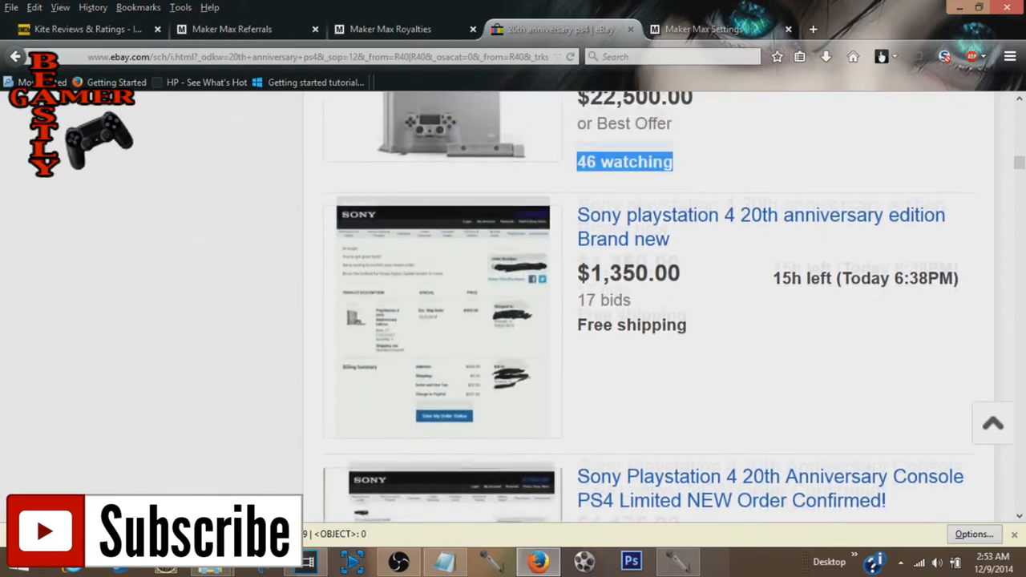
scroll(down, 3)
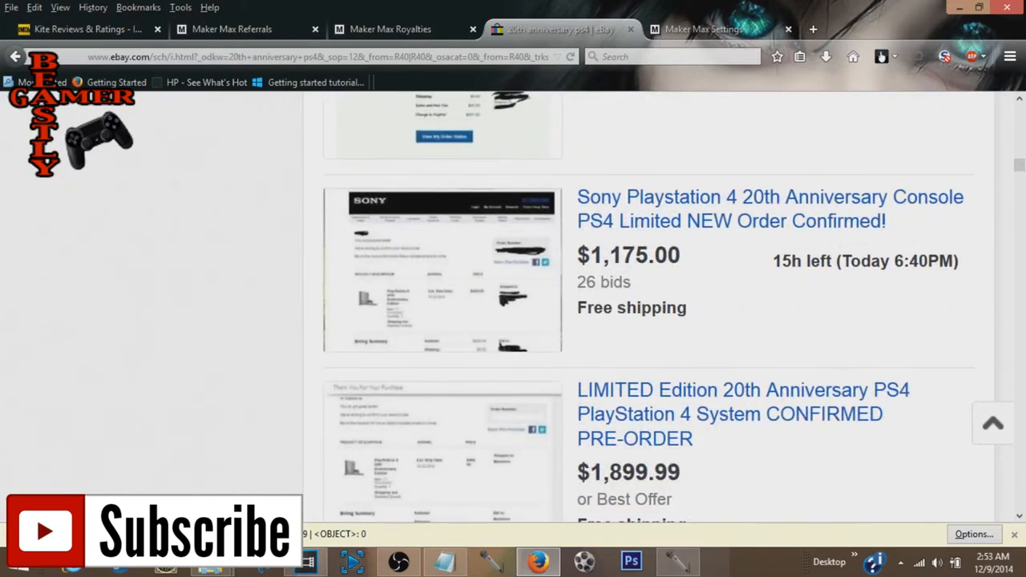
scroll(down, 3)
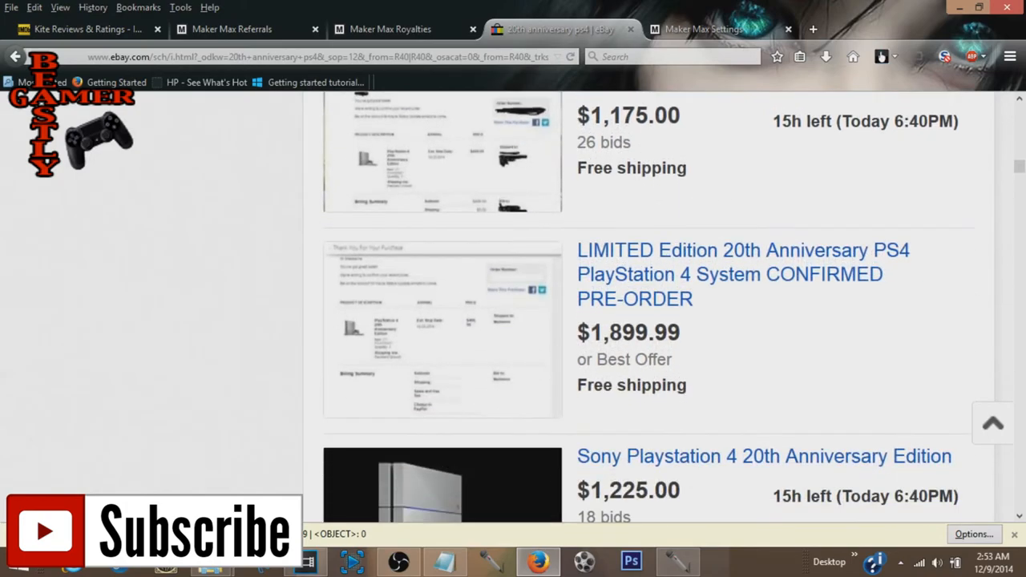
scroll(down, 3)
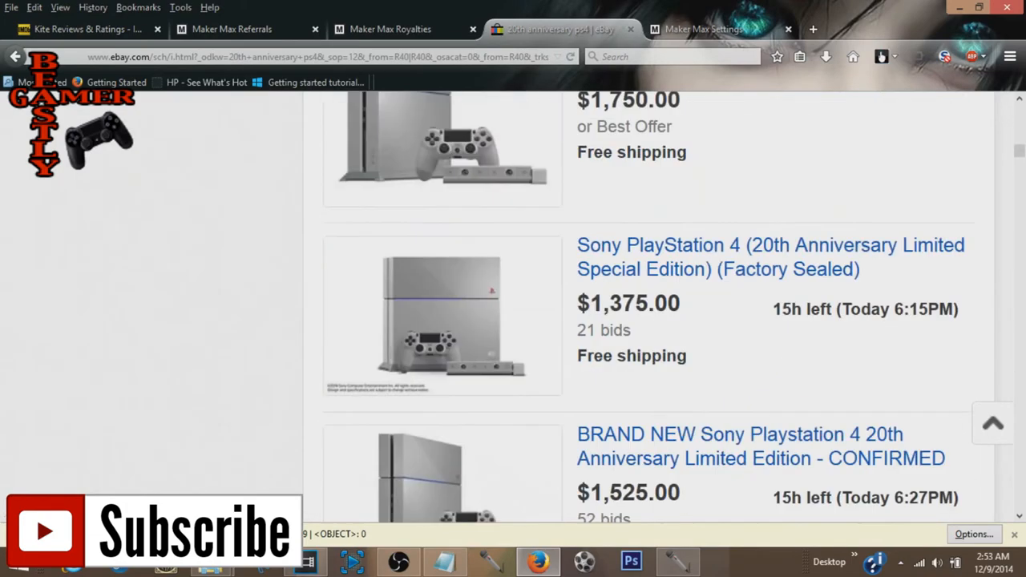
scroll(down, 3)
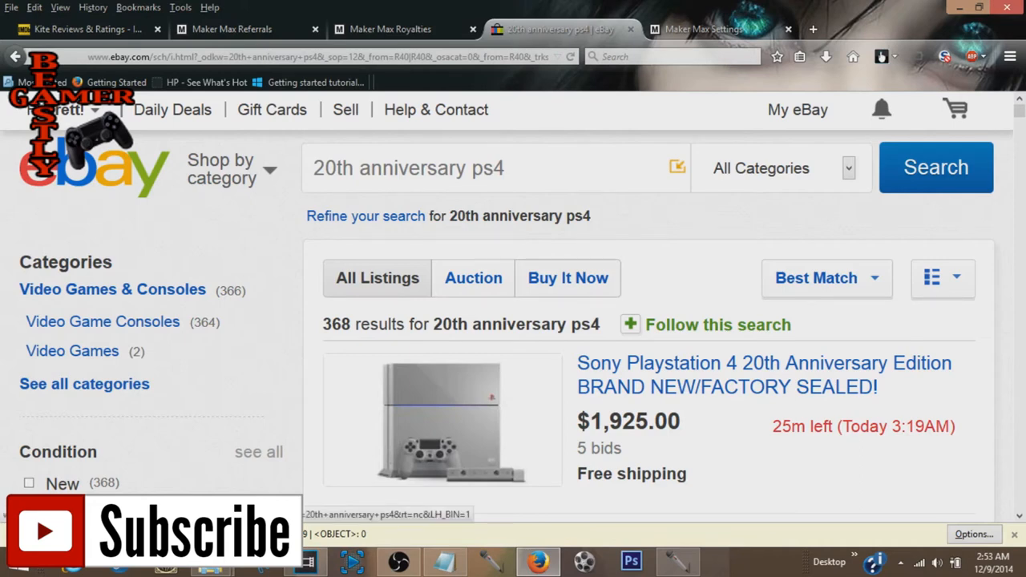
Step: Choose 'Price + Shipping: highest first' sorting after dismissing the Follow tip
click(825, 278)
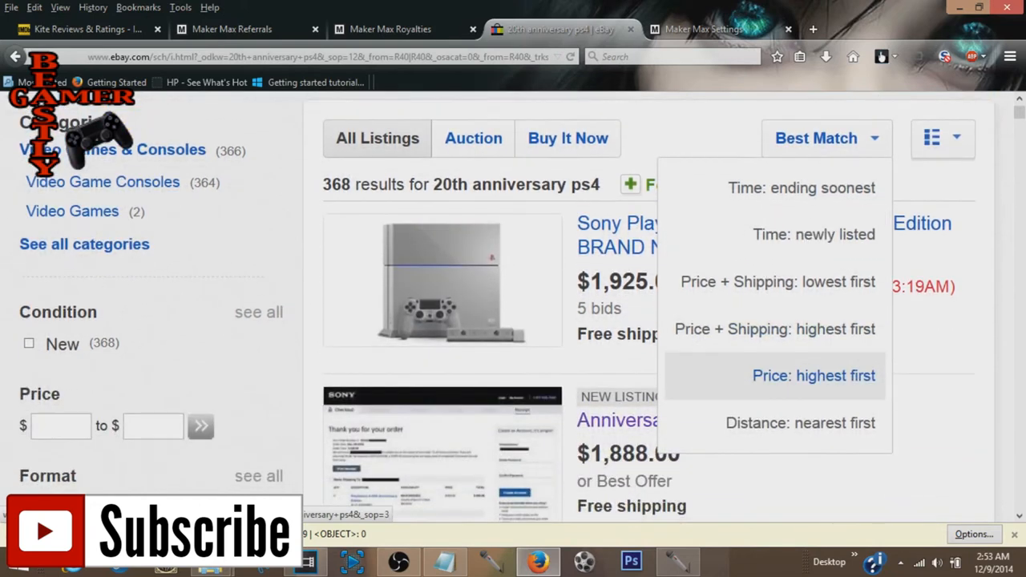
mouse_move(814, 234)
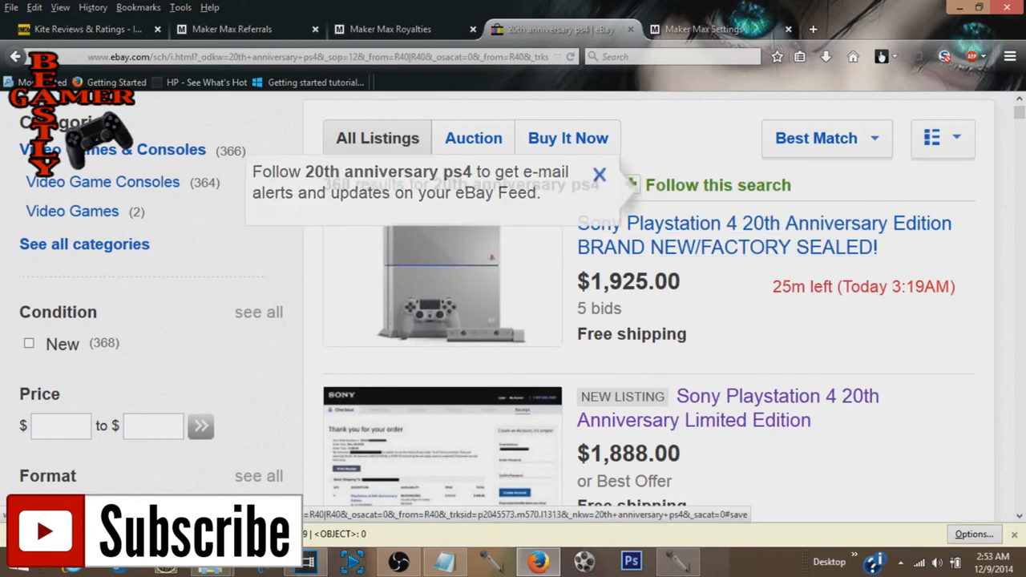
click(599, 175)
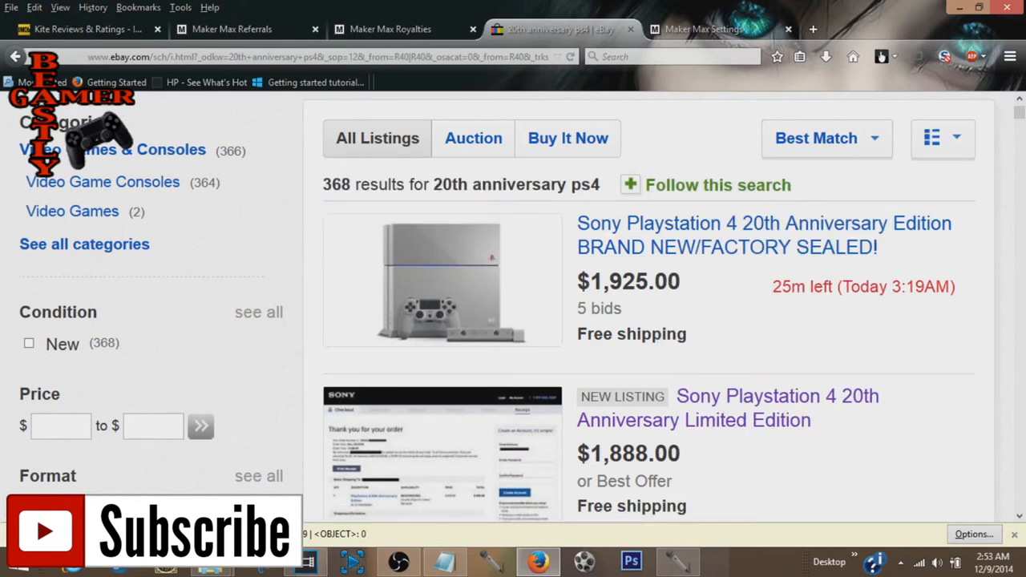
click(826, 138)
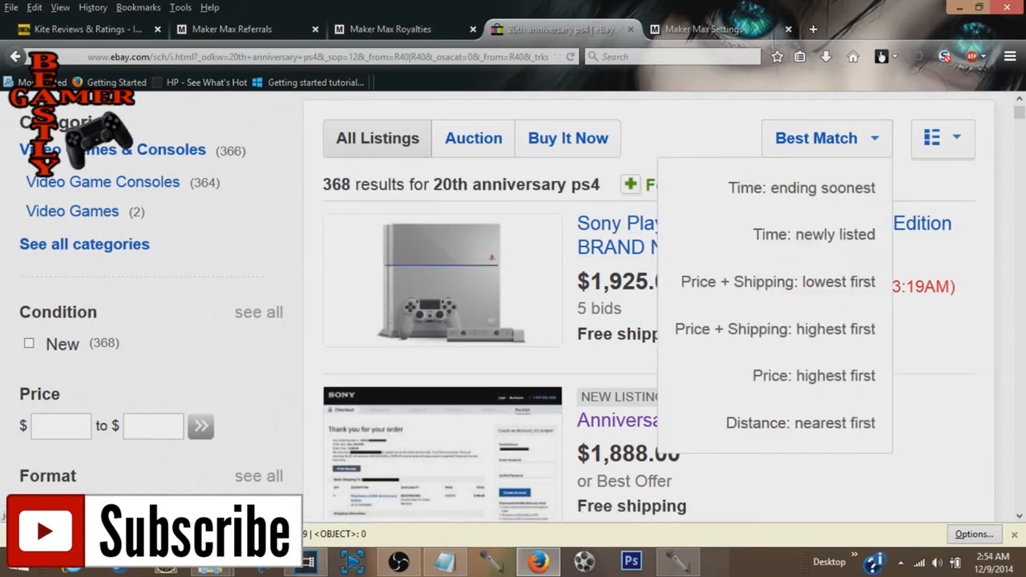
mouse_move(814, 234)
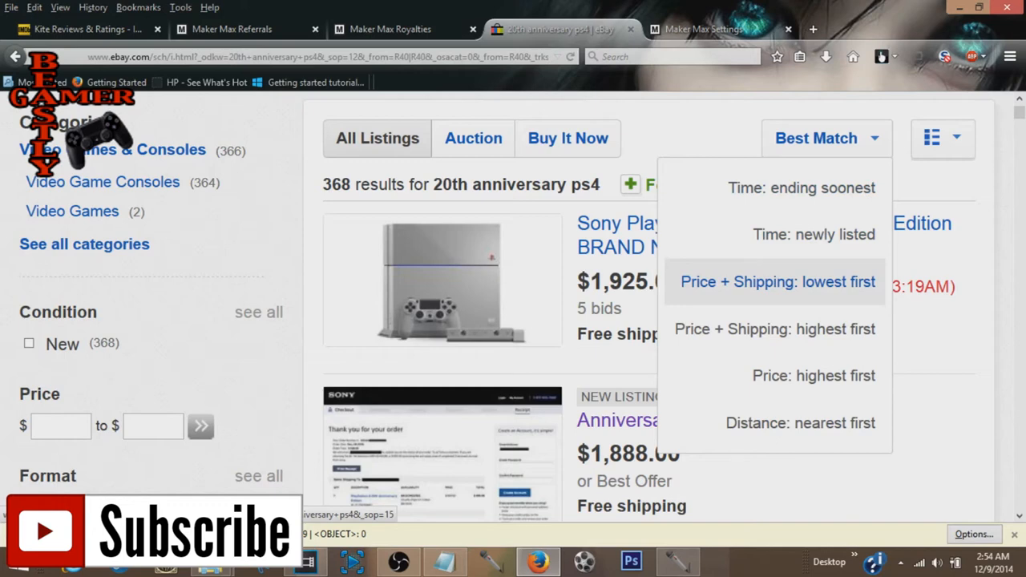
mouse_move(774, 328)
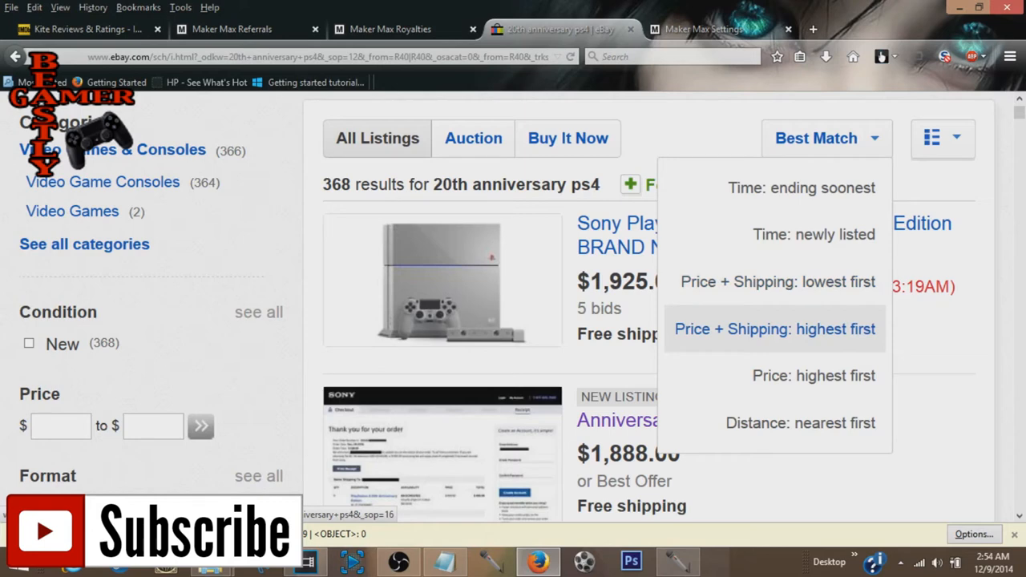
click(775, 328)
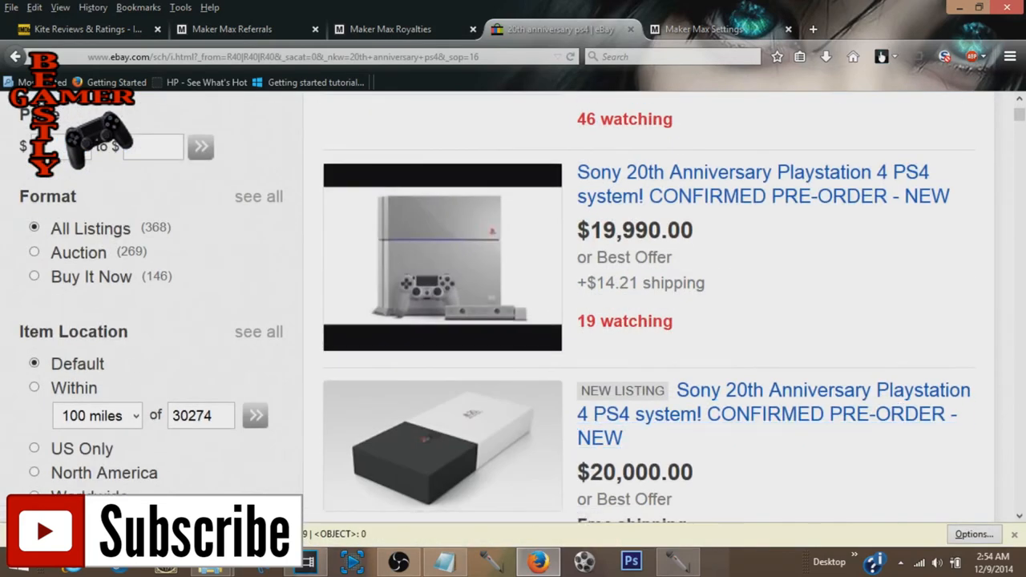
Step: Scroll past the $15,000–$12,000 listings and highlight the $10,000.00 price with 17 bids
scroll(down, 3)
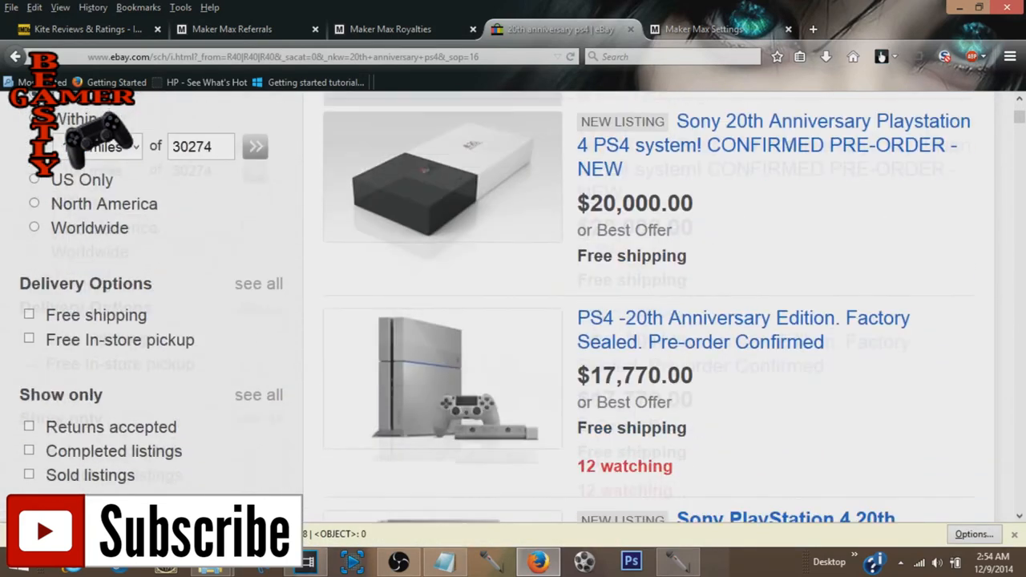
scroll(down, 3)
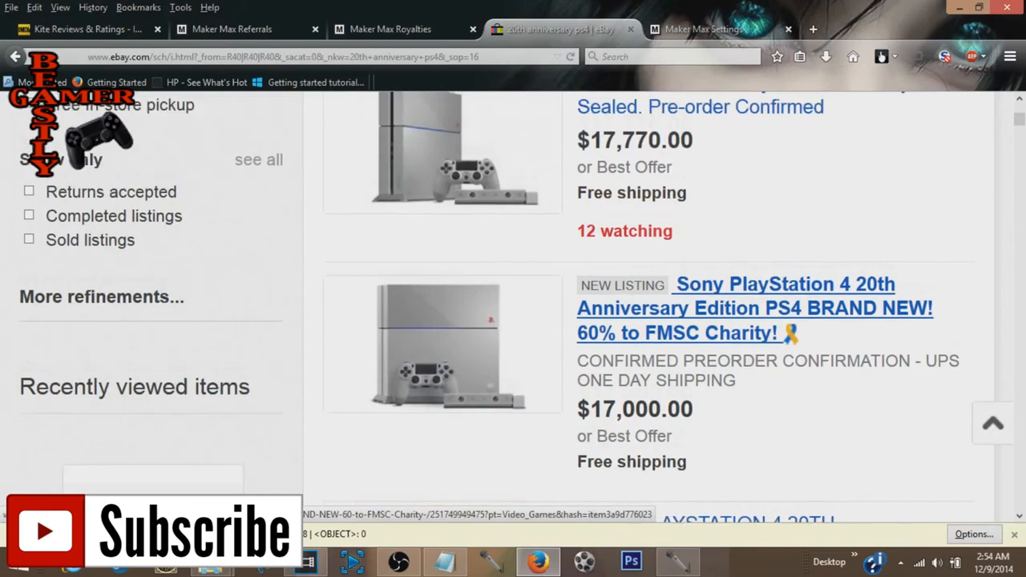
scroll(down, 3)
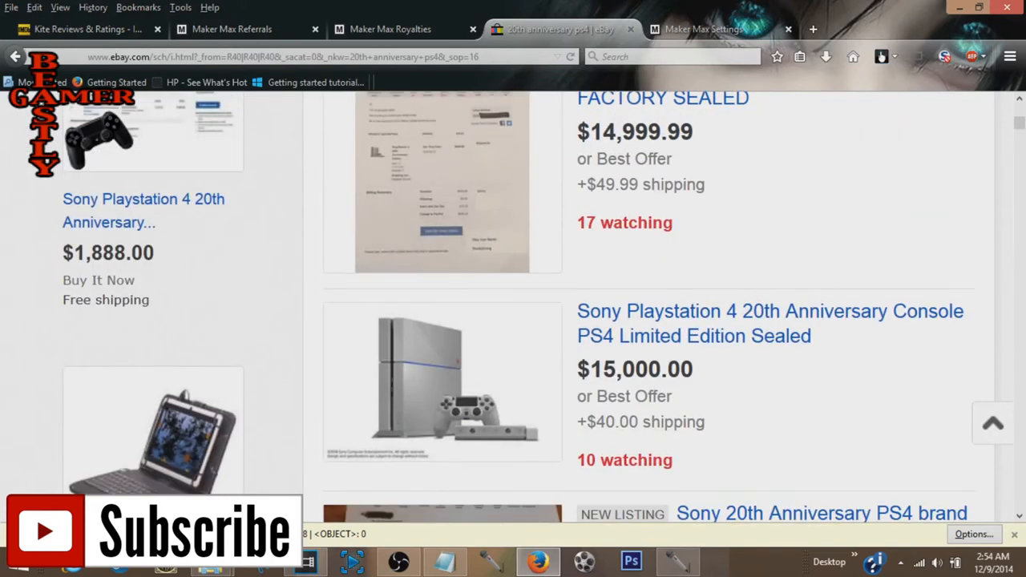
scroll(down, 3)
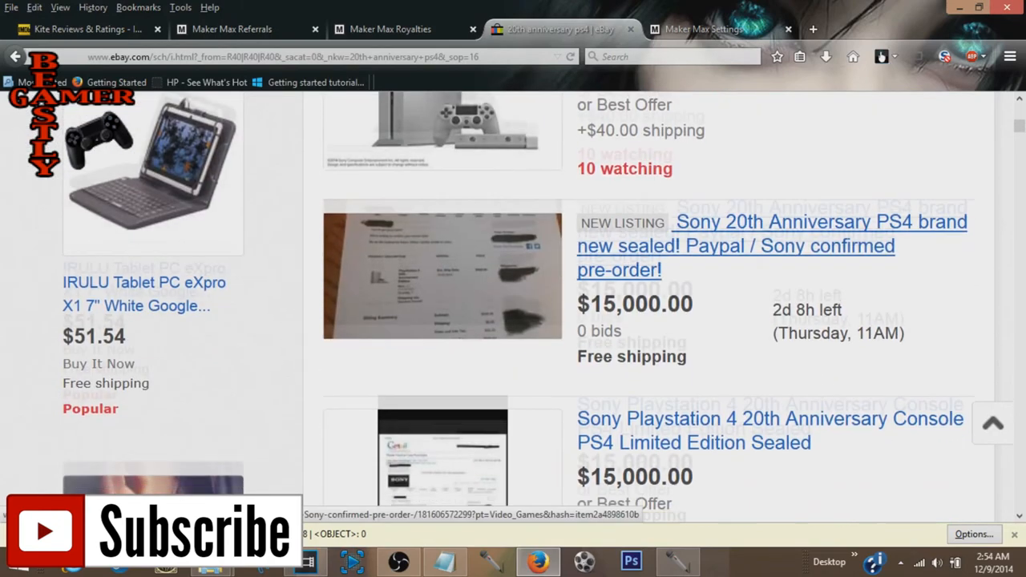
scroll(down, 3)
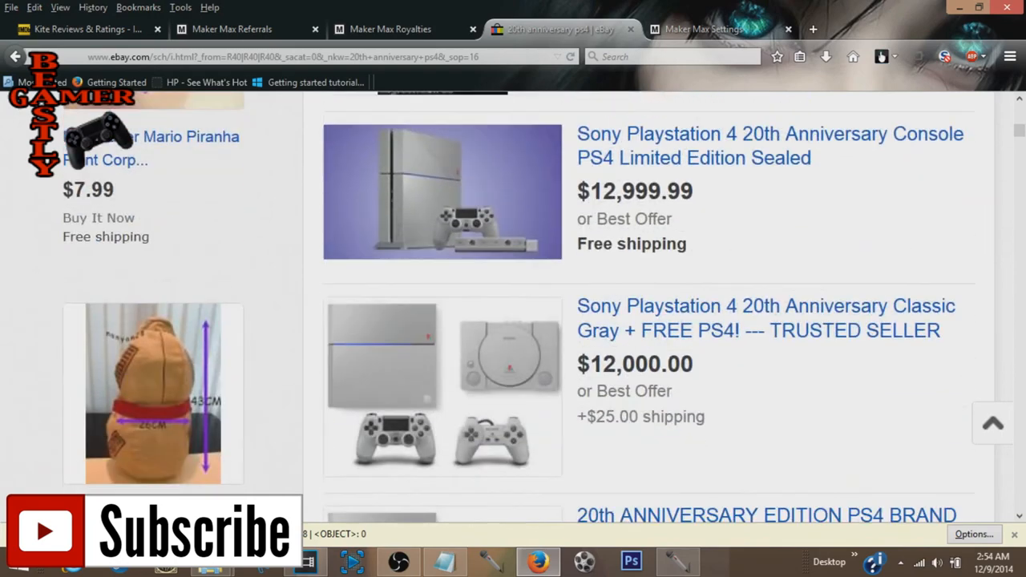
scroll(down, 3)
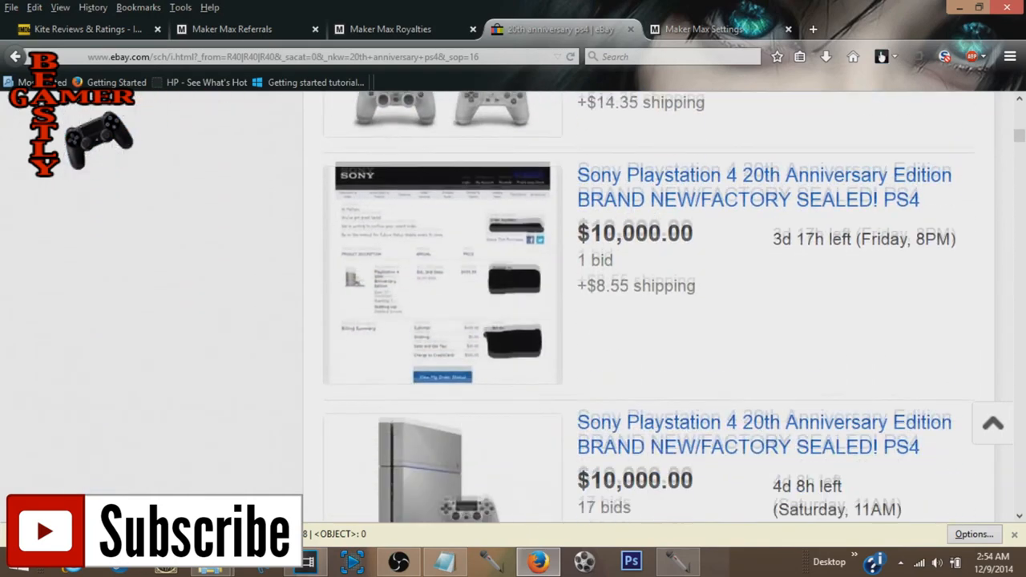
scroll(down, 3)
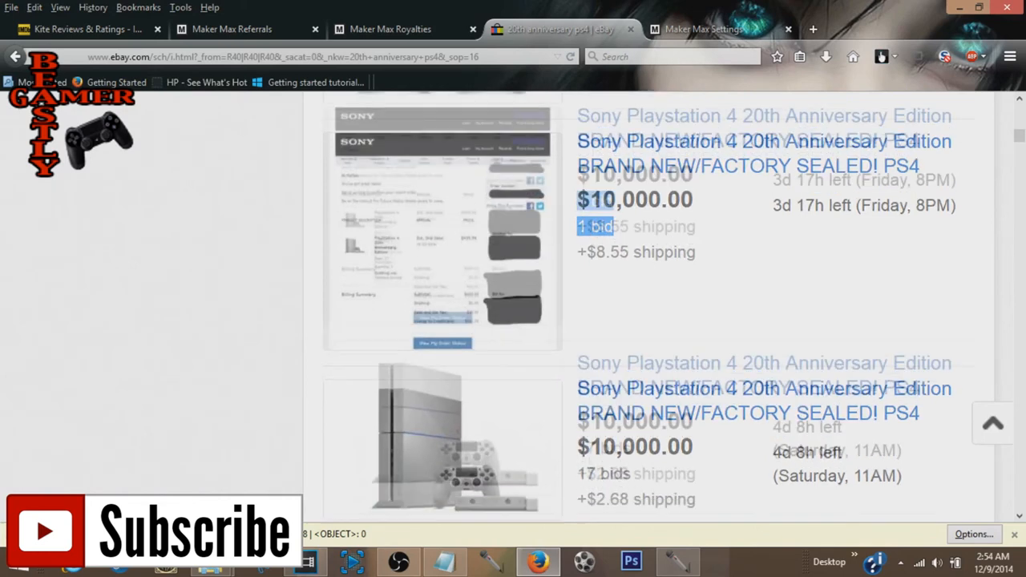
scroll(down, 3)
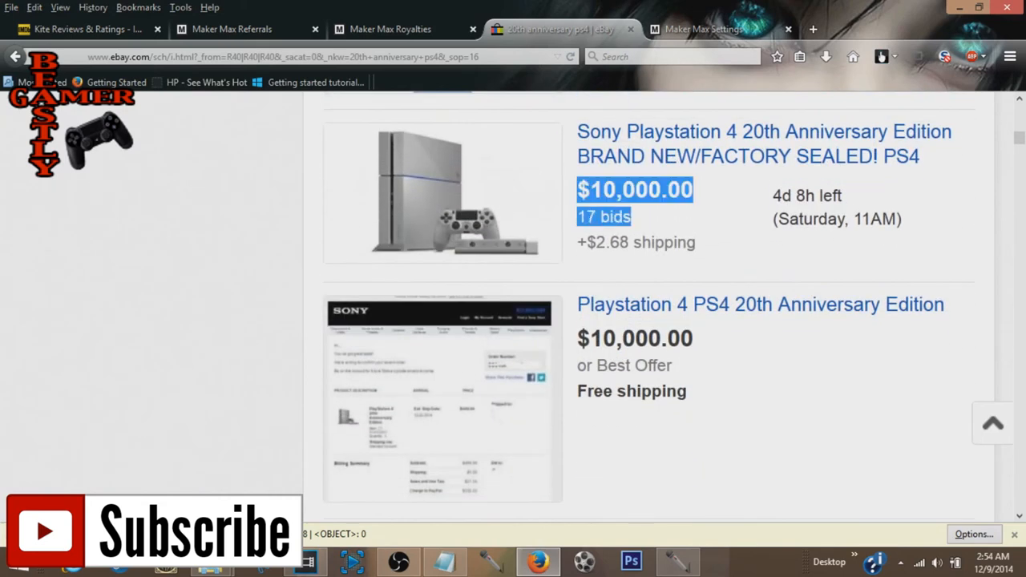
drag(578, 157, 919, 157)
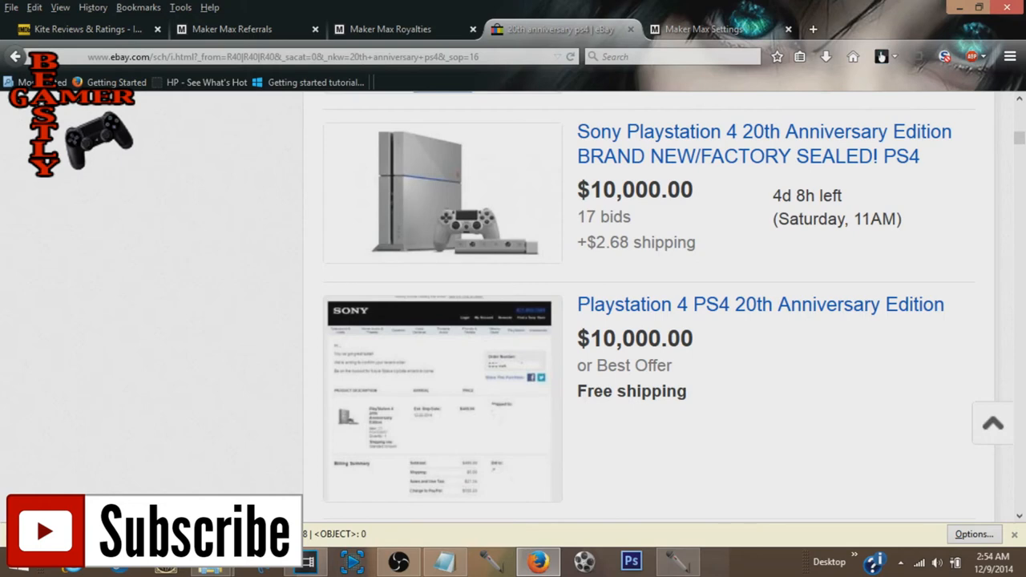
drag(589, 189, 631, 217)
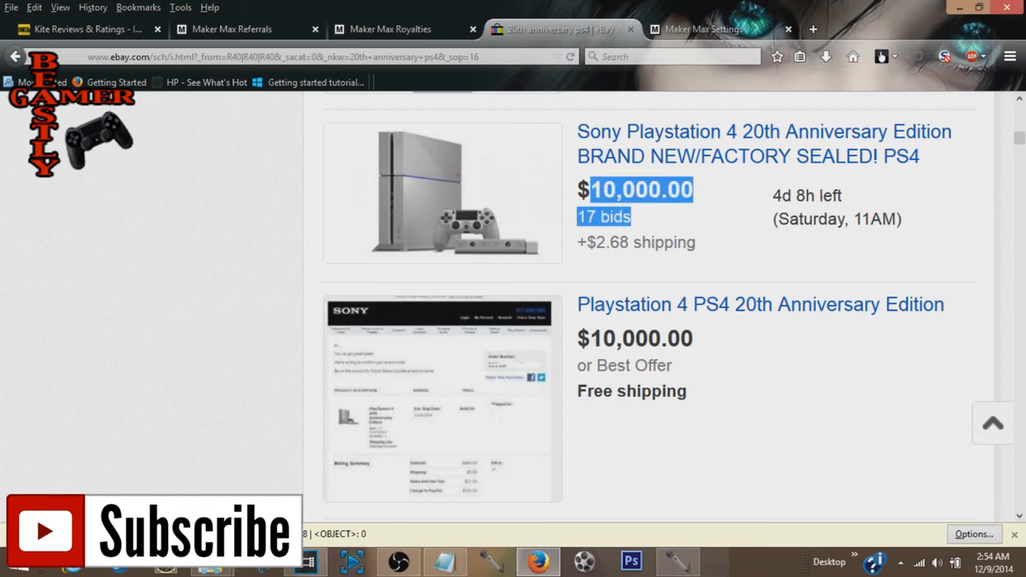